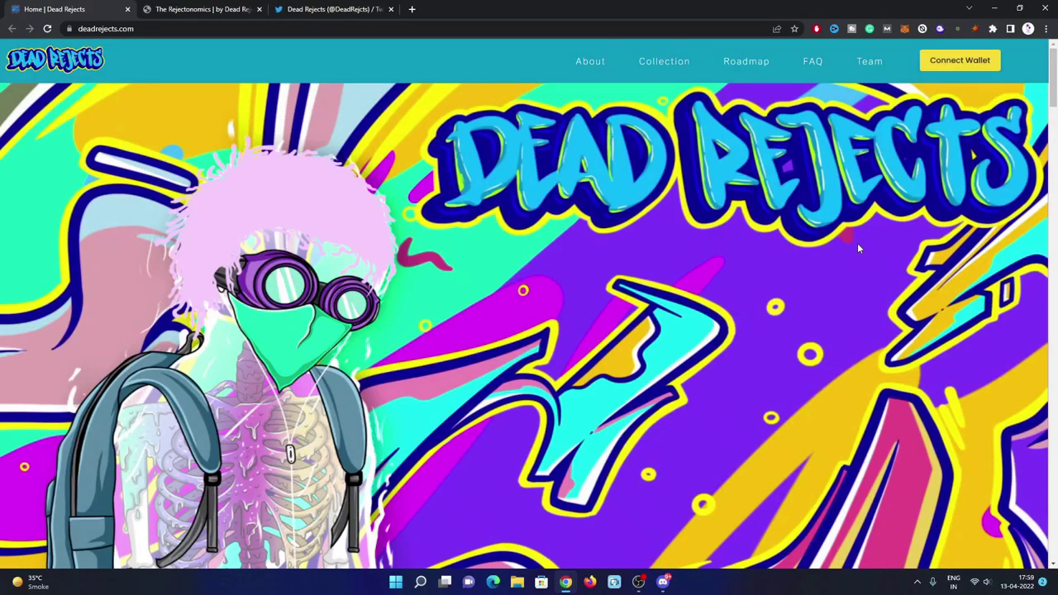
pyautogui.moveTo(871, 275)
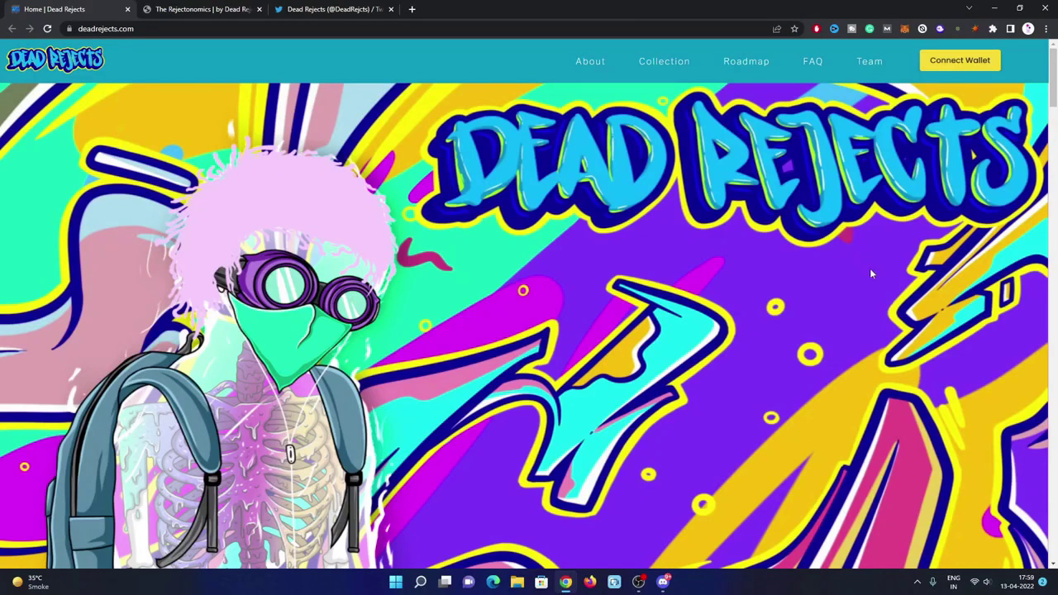
pyautogui.moveTo(608, 200)
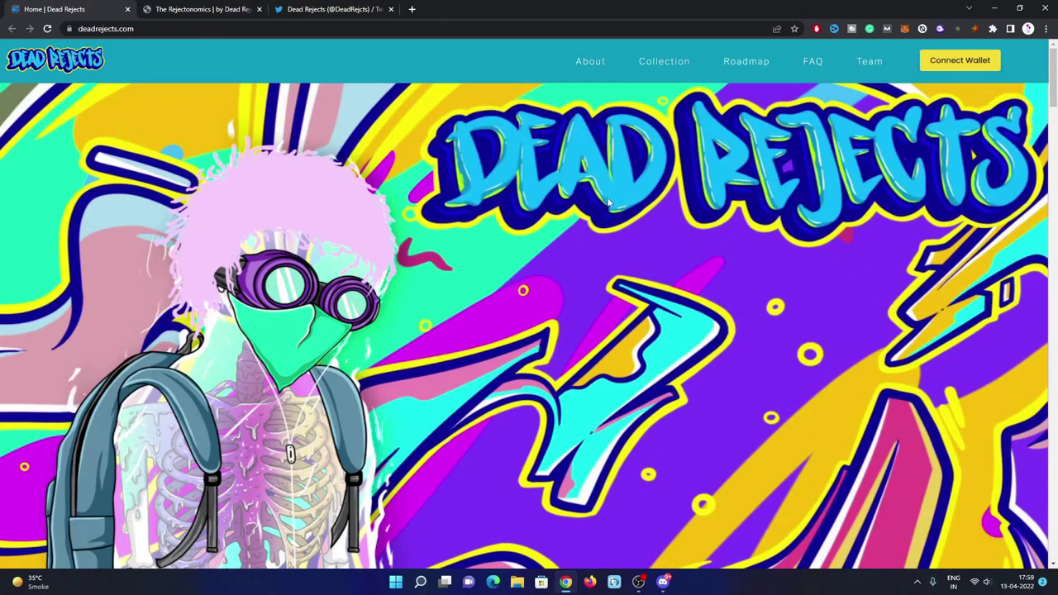
pyautogui.moveTo(554, 256)
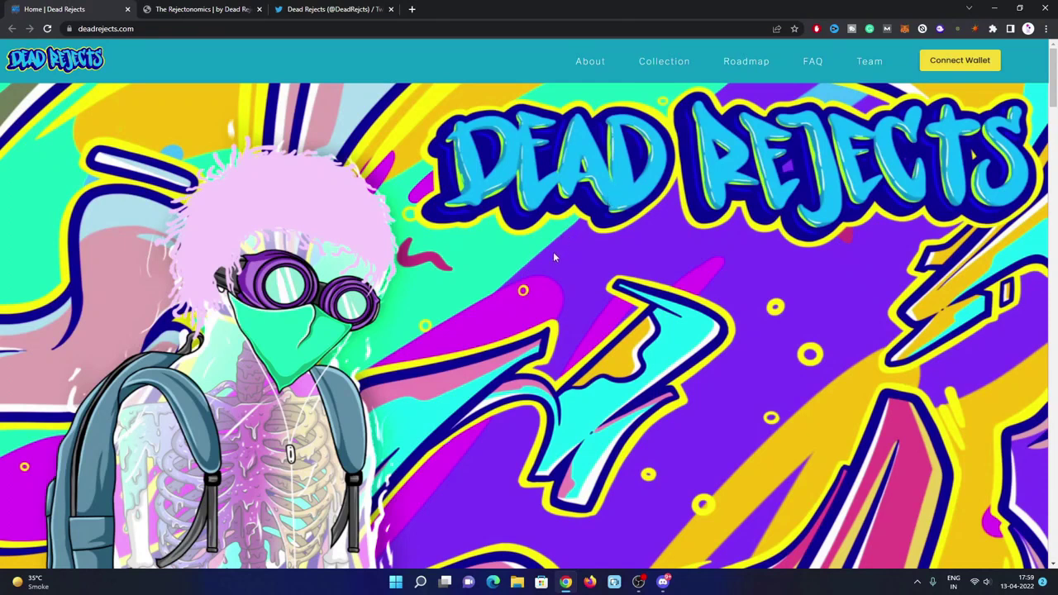
pyautogui.moveTo(555, 256)
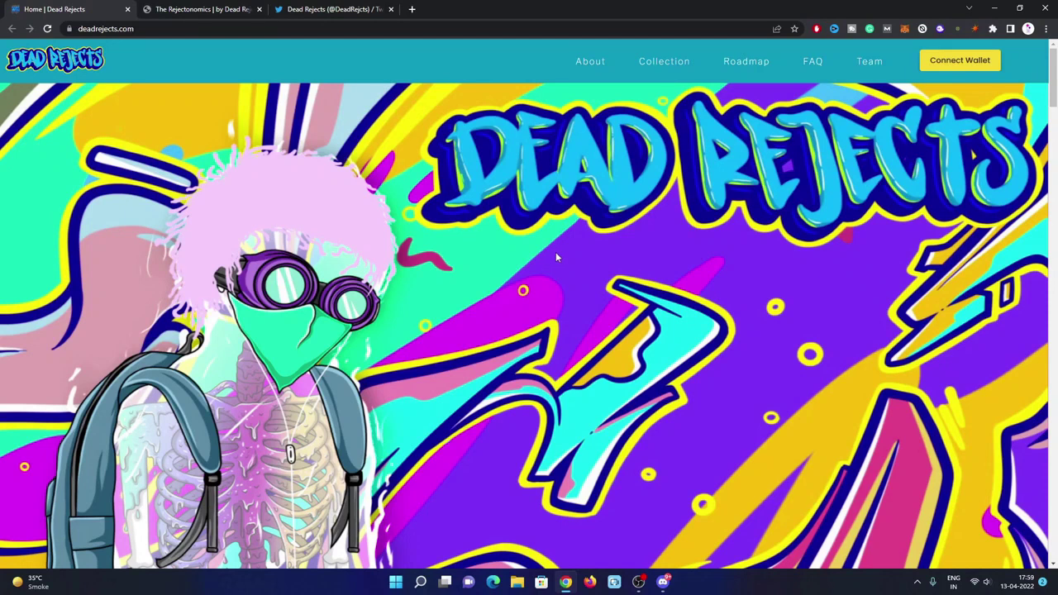
pyautogui.moveTo(207, 48)
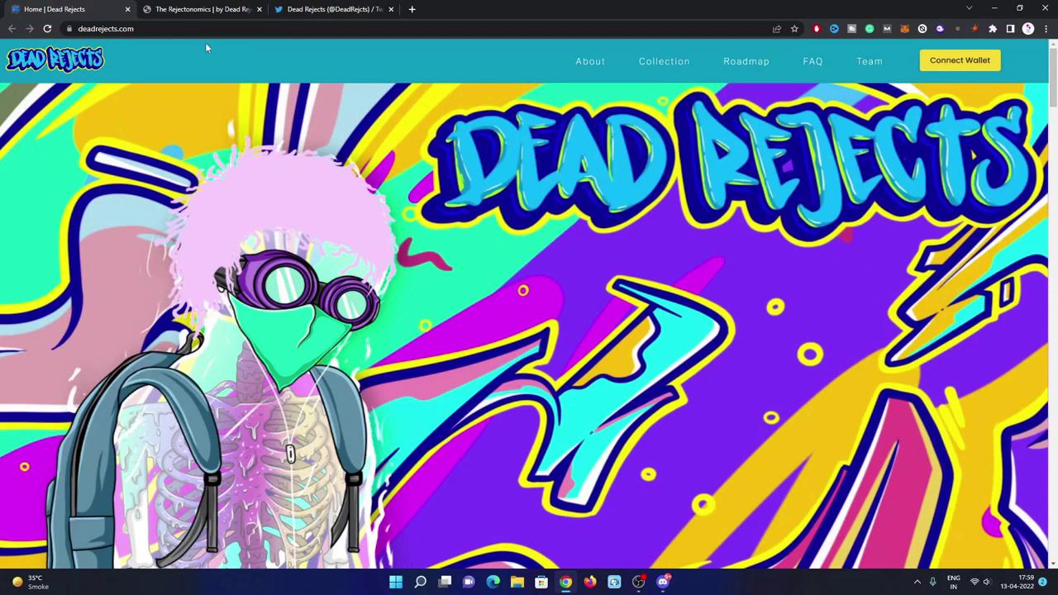
pyautogui.moveTo(521, 289)
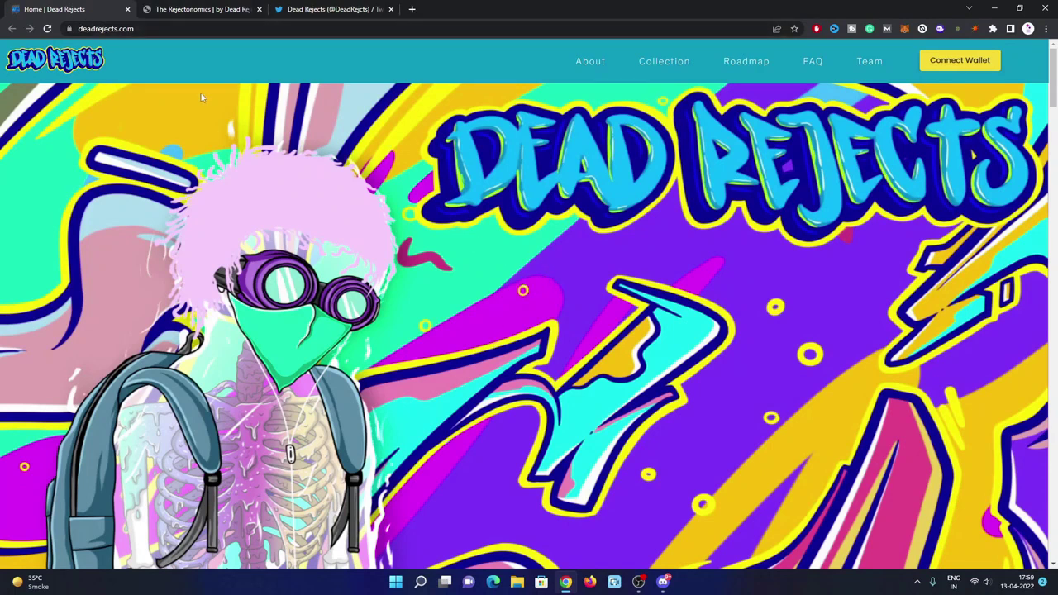
pyautogui.moveTo(455, 147)
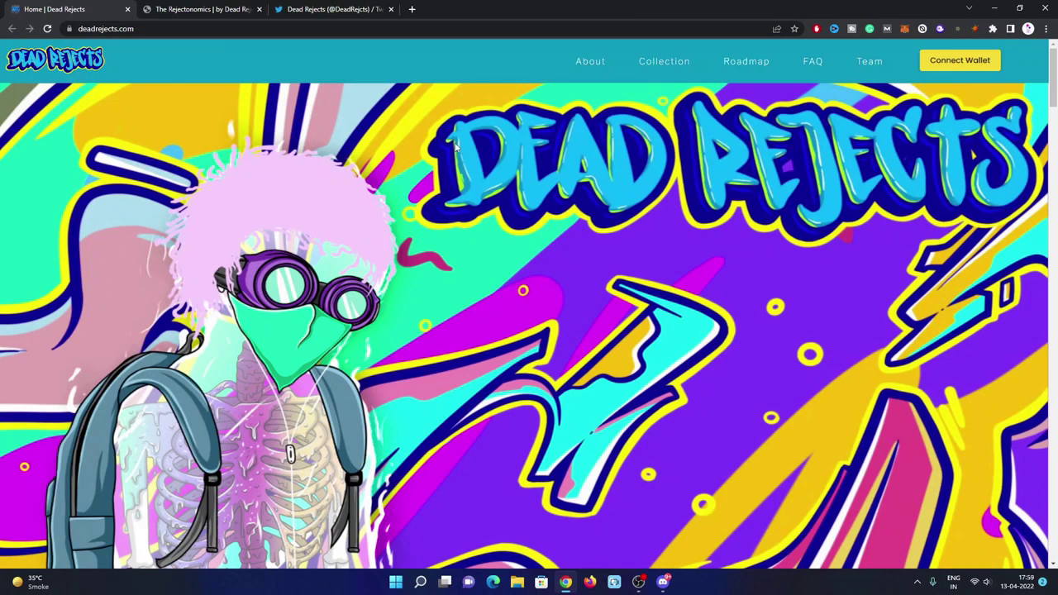
pyautogui.moveTo(445, 170)
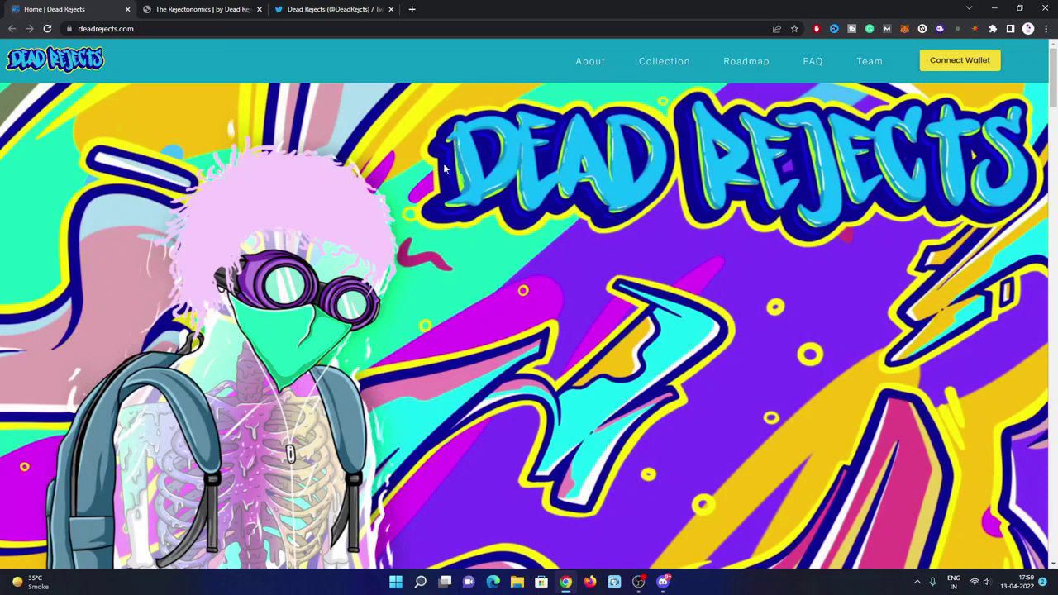
pyautogui.moveTo(506, 60)
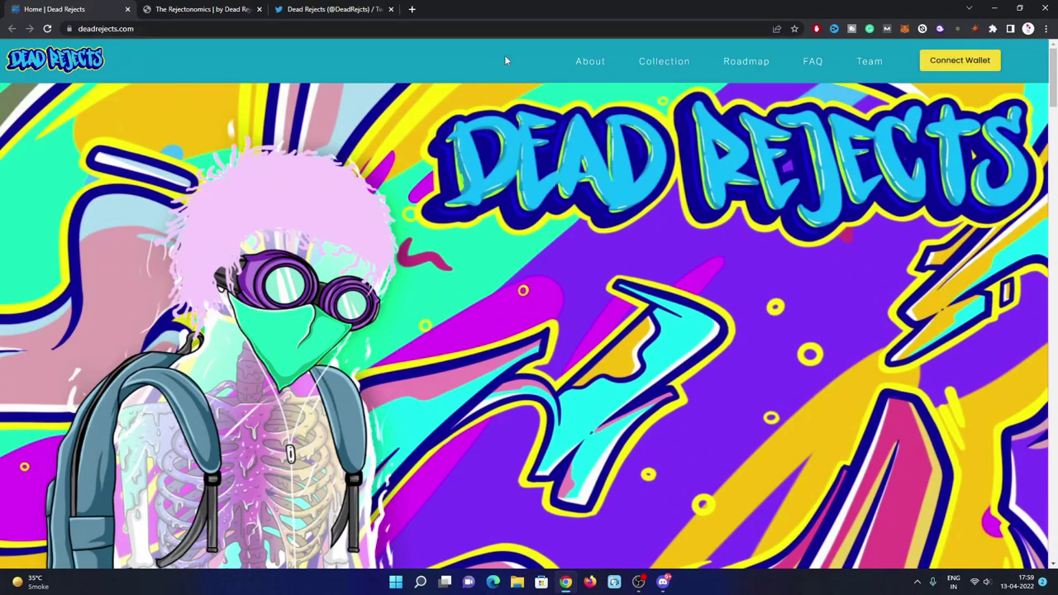
# Use the About link to reach the Why Rejects? backstory section
pyautogui.click(590, 60)
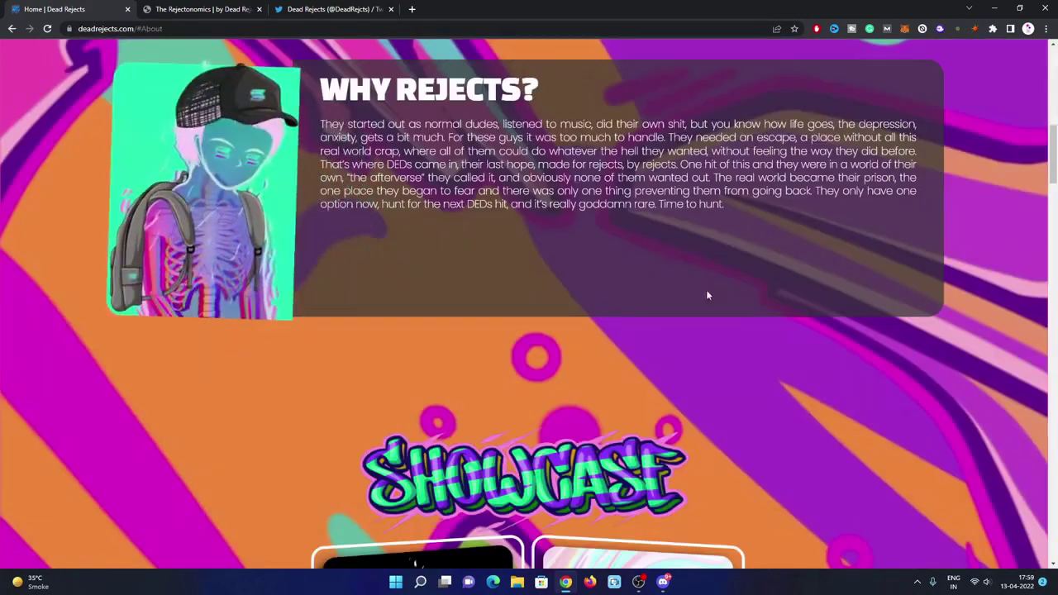
pyautogui.scroll(3)
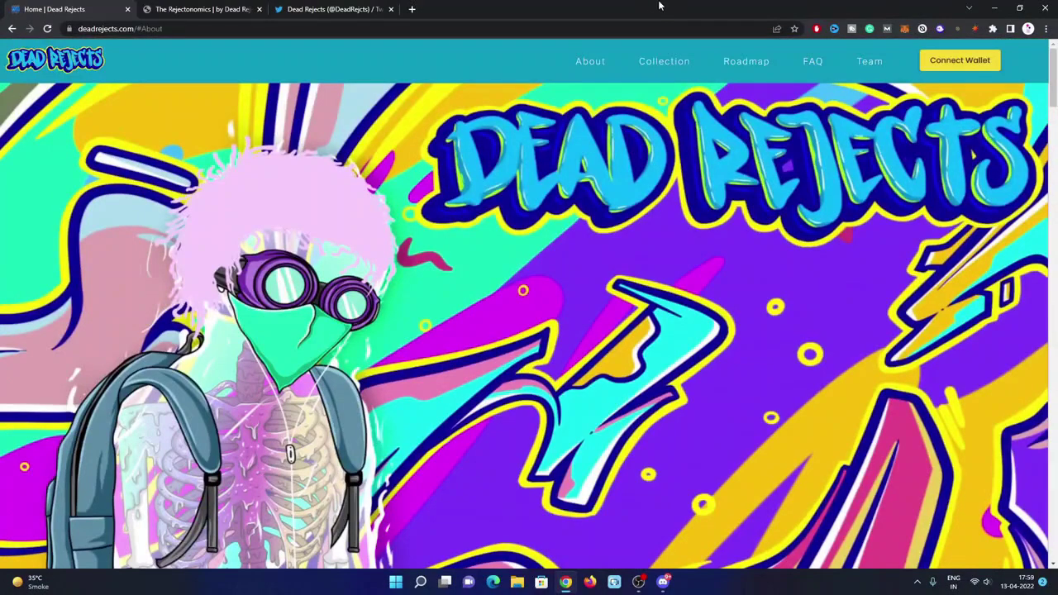
pyautogui.scroll(-3)
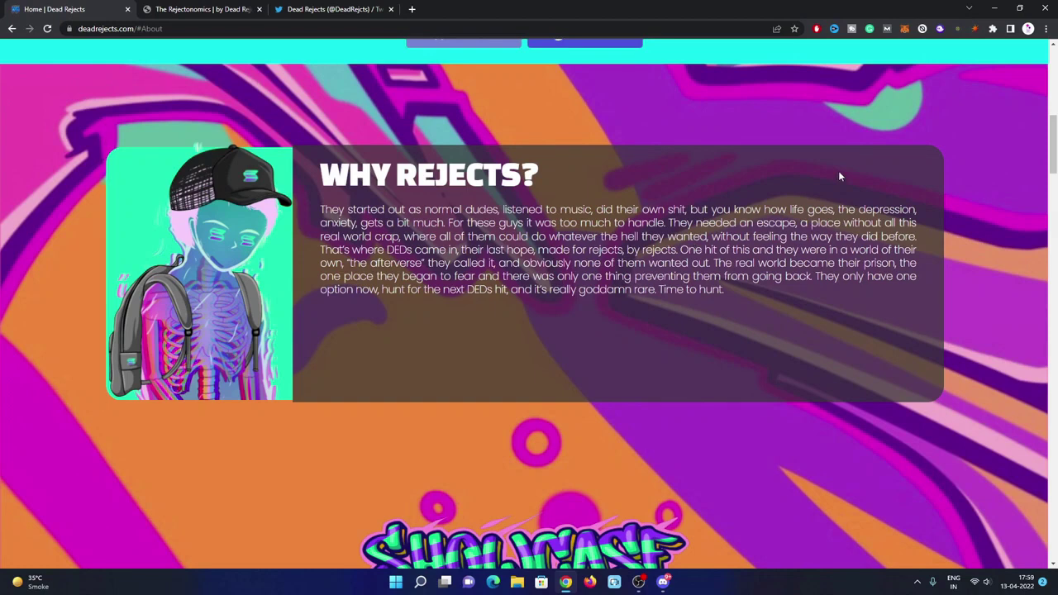
pyautogui.moveTo(607, 356)
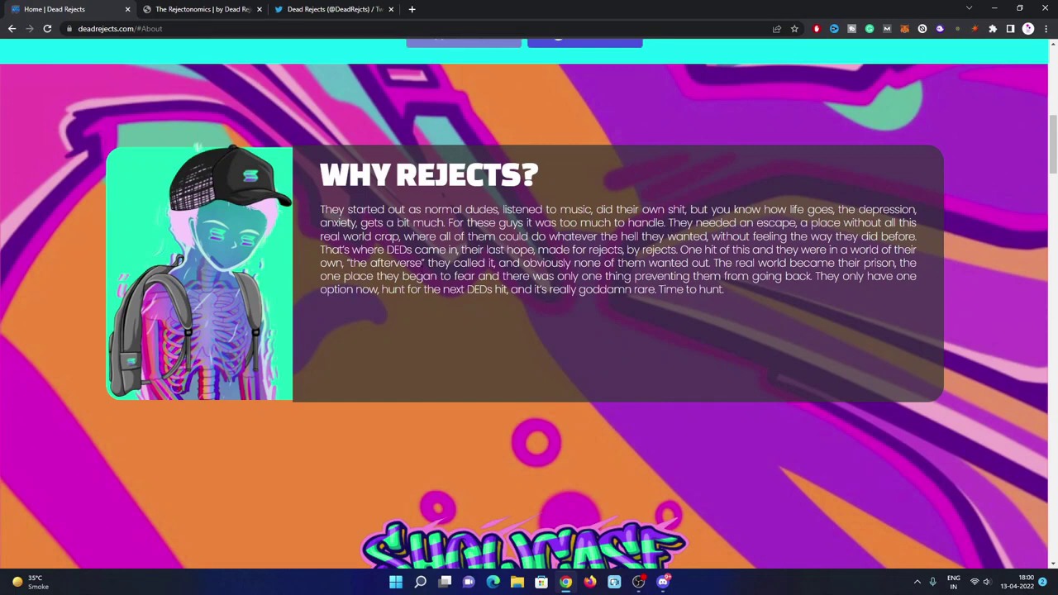
pyautogui.moveTo(521, 366)
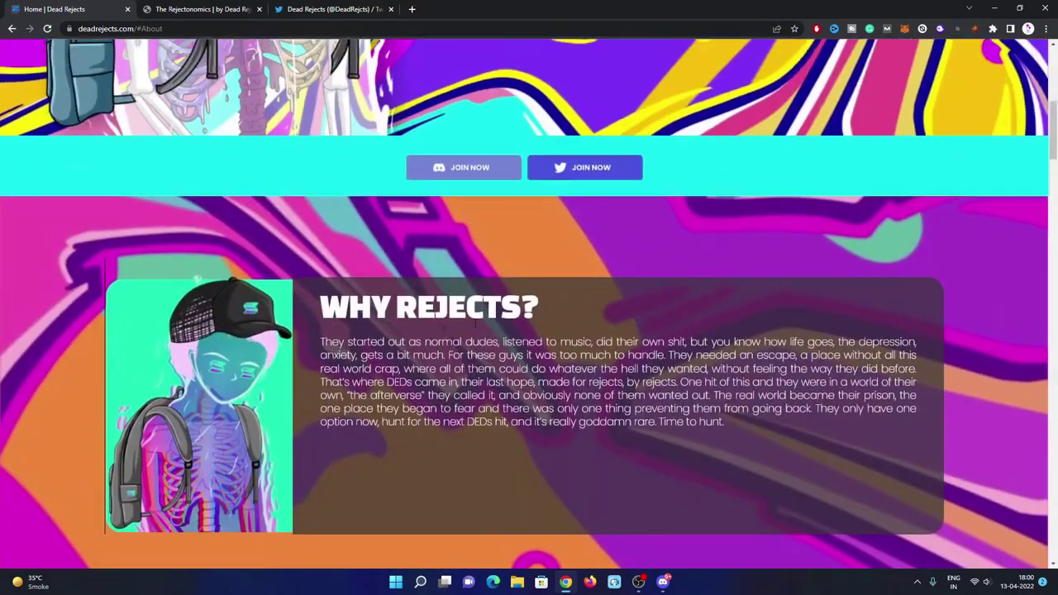
# Scroll past Why Rejects? to the Showcase's two character artwork cards
pyautogui.scroll(3)
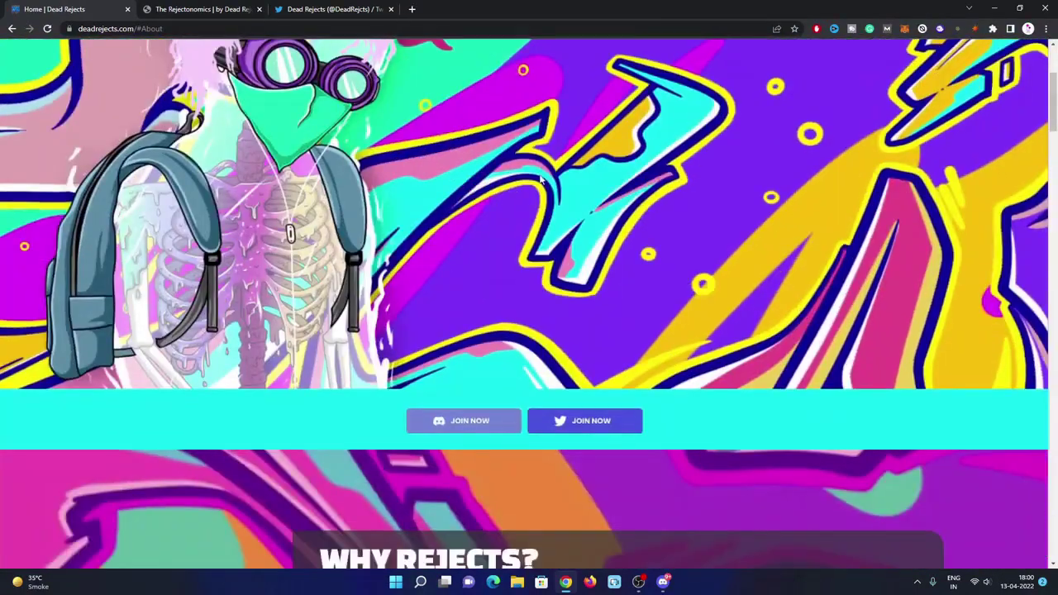
pyautogui.scroll(-3)
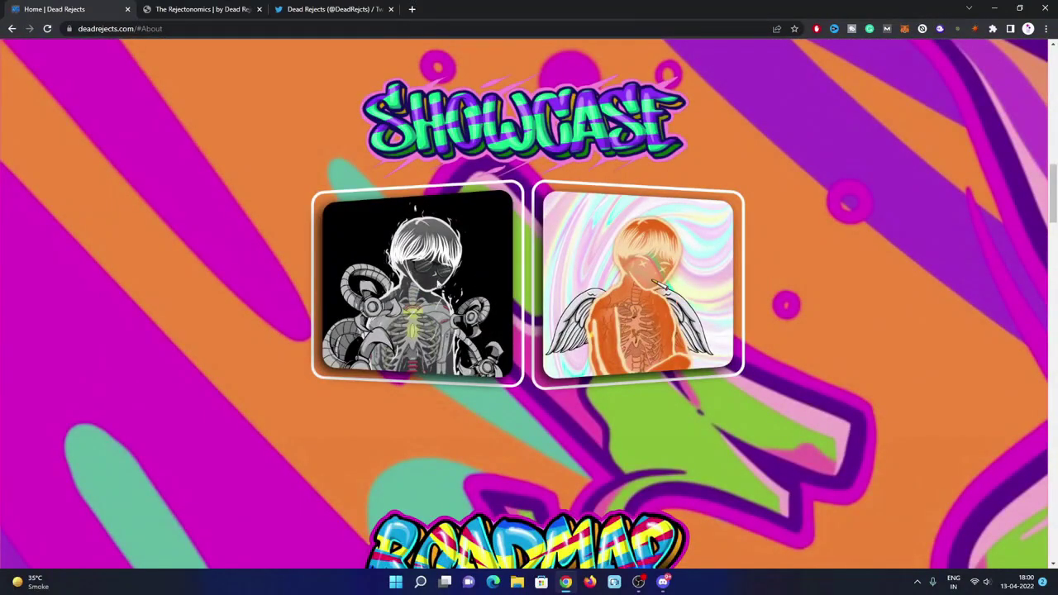
pyautogui.moveTo(915, 337)
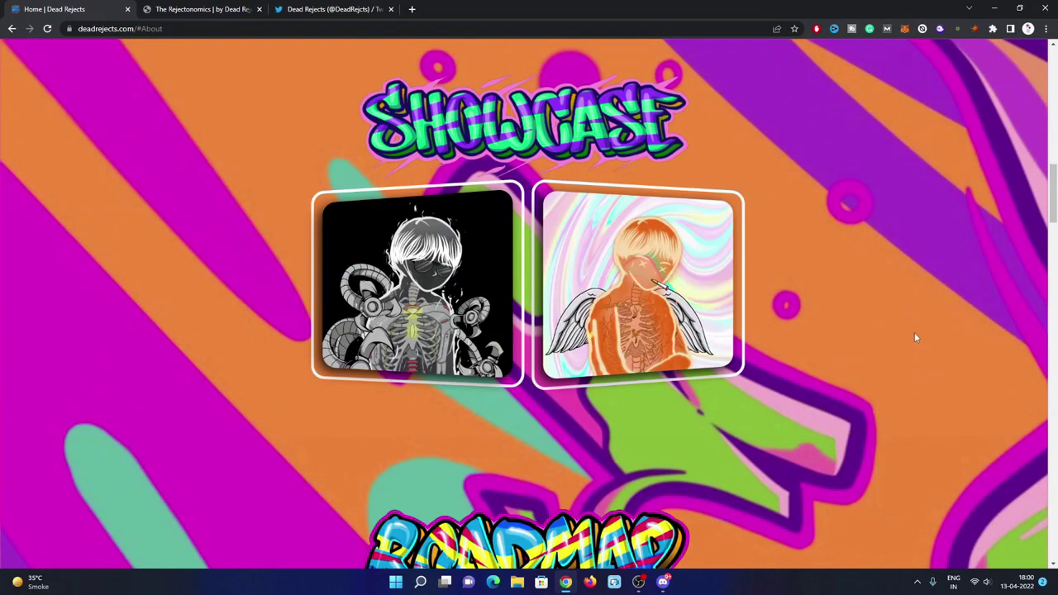
pyautogui.moveTo(546, 264)
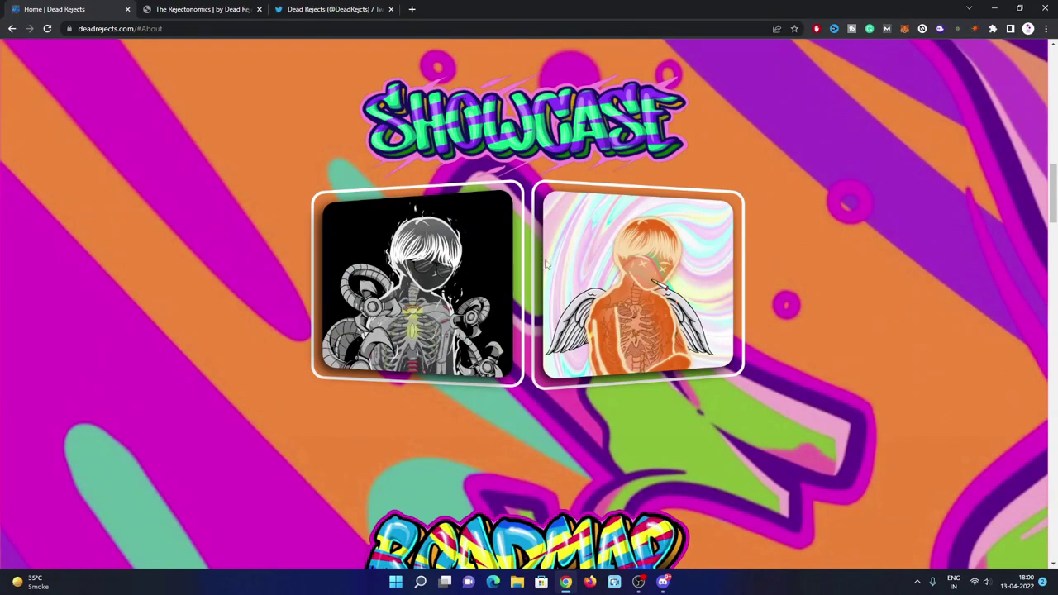
# Scroll to the Roadmap's Just Got Rejected and Life After Rejection phases
pyautogui.scroll(-3)
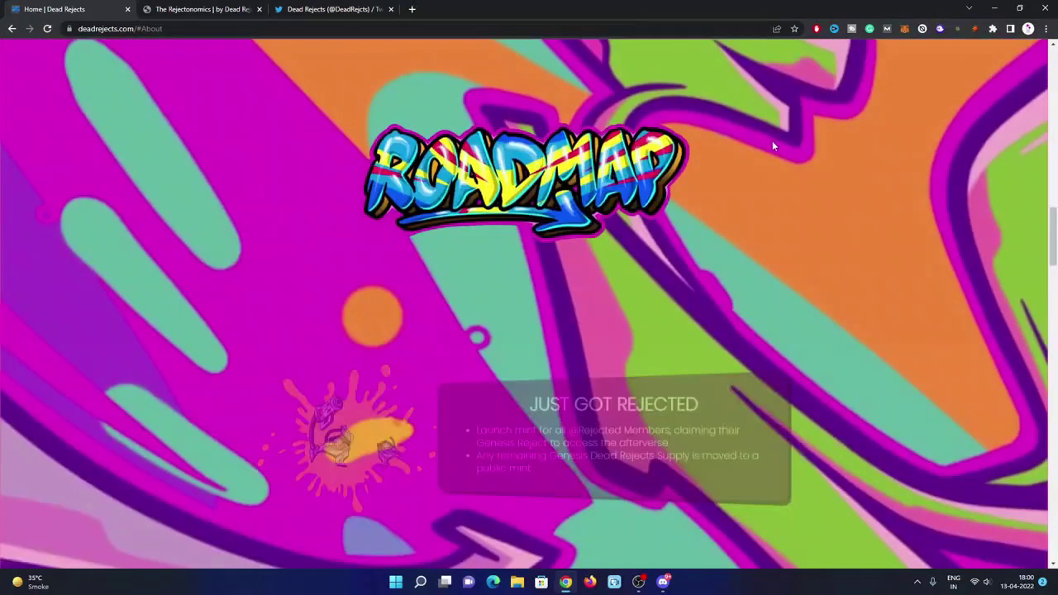
pyautogui.scroll(-3)
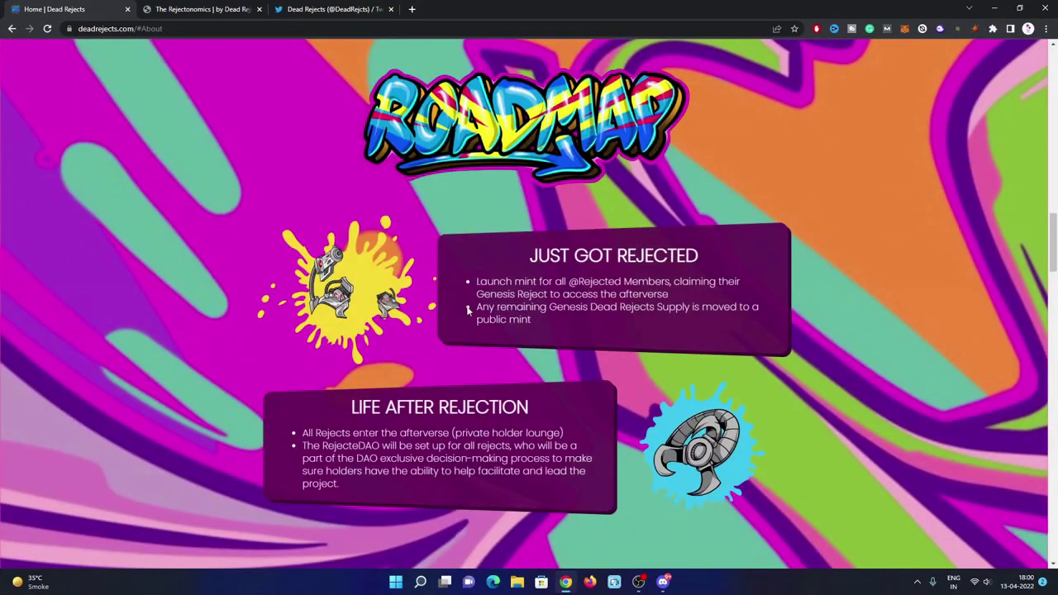
pyautogui.moveTo(829, 236)
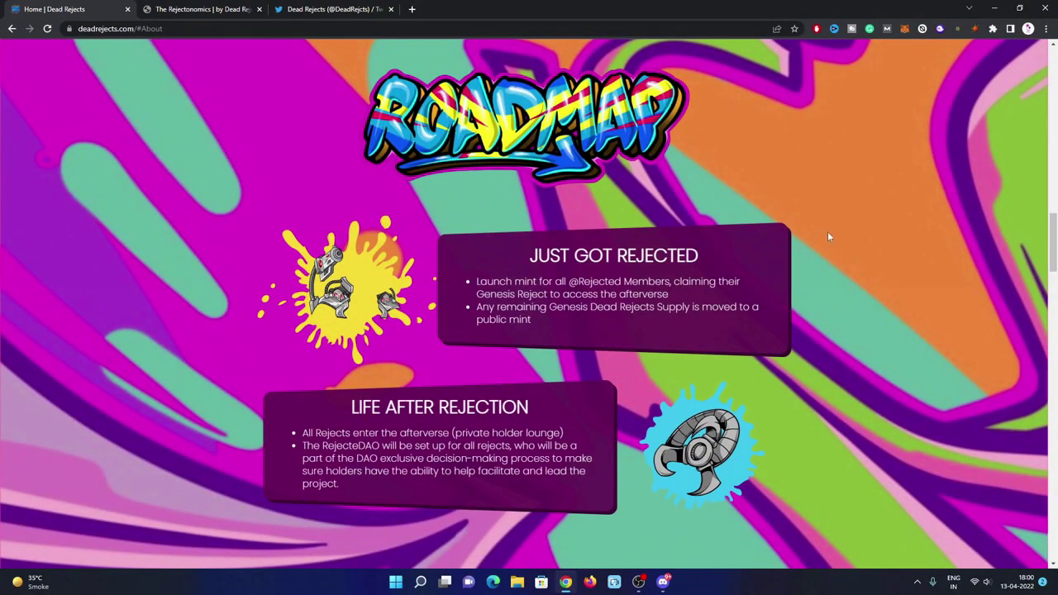
pyautogui.moveTo(835, 229)
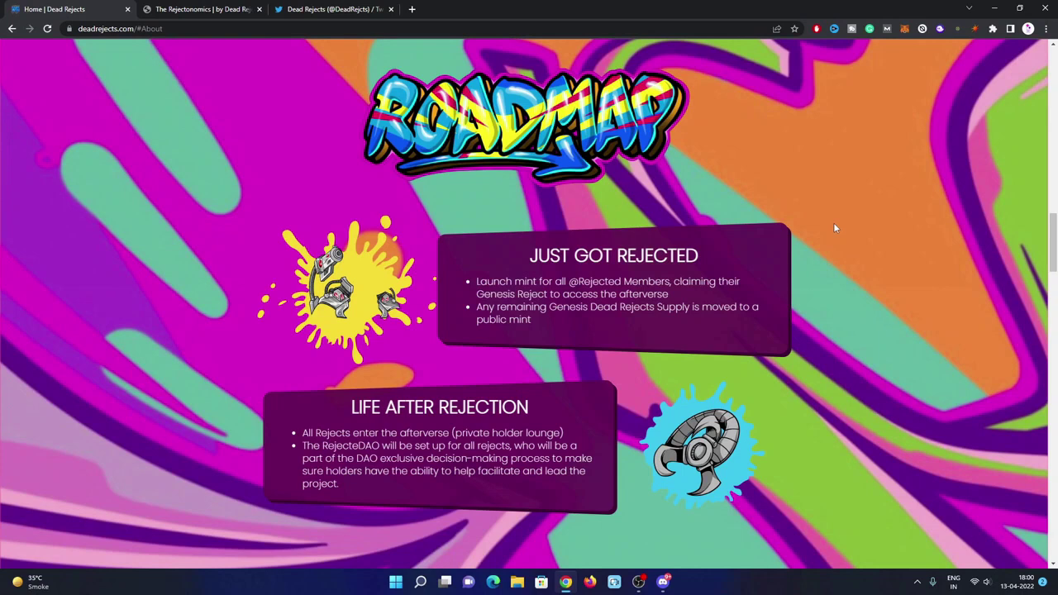
pyautogui.moveTo(687, 300)
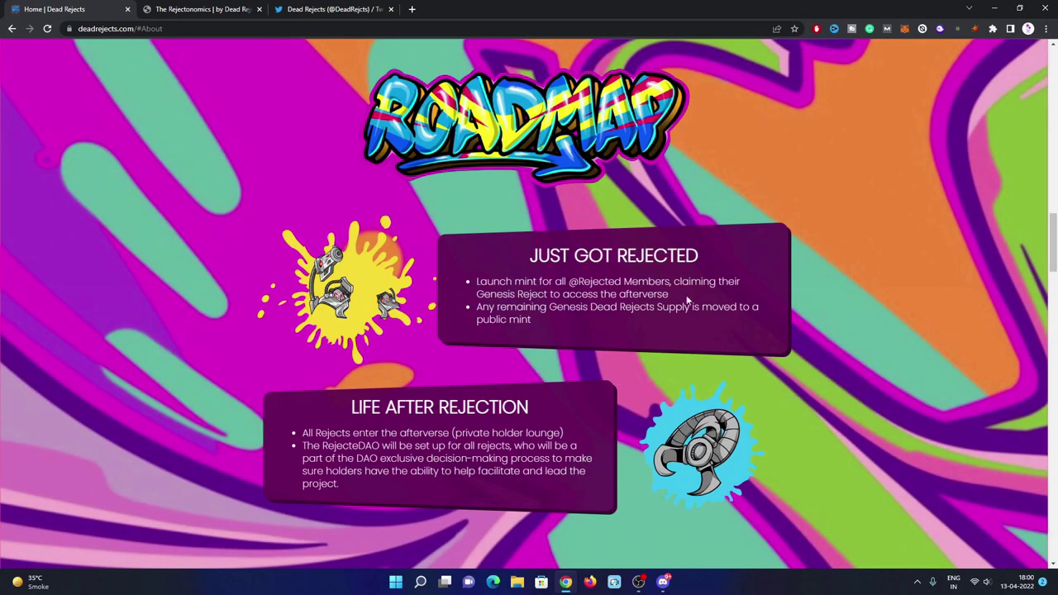
pyautogui.moveTo(754, 284)
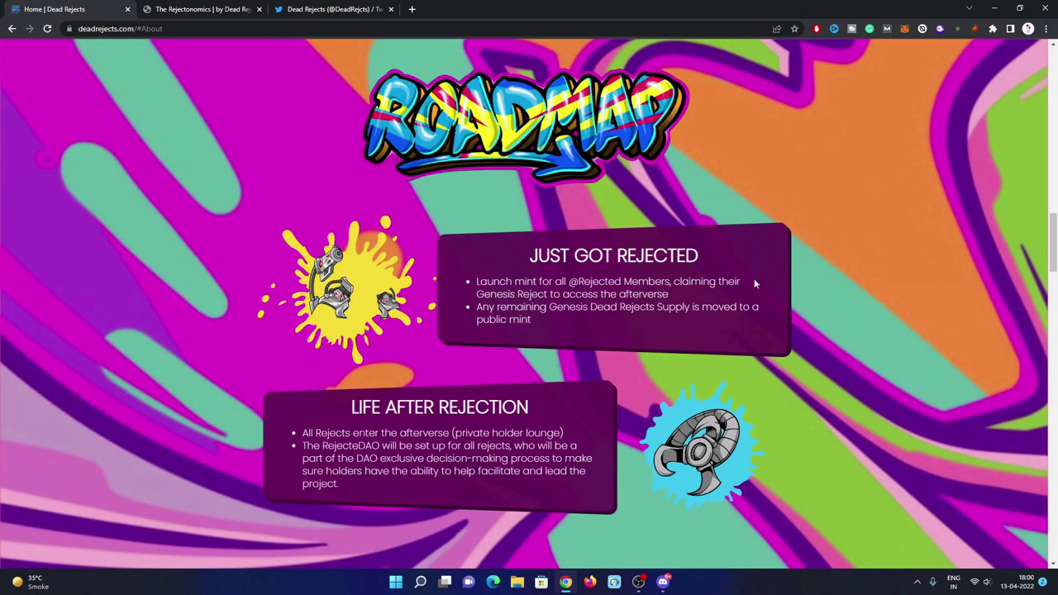
pyautogui.moveTo(583, 330)
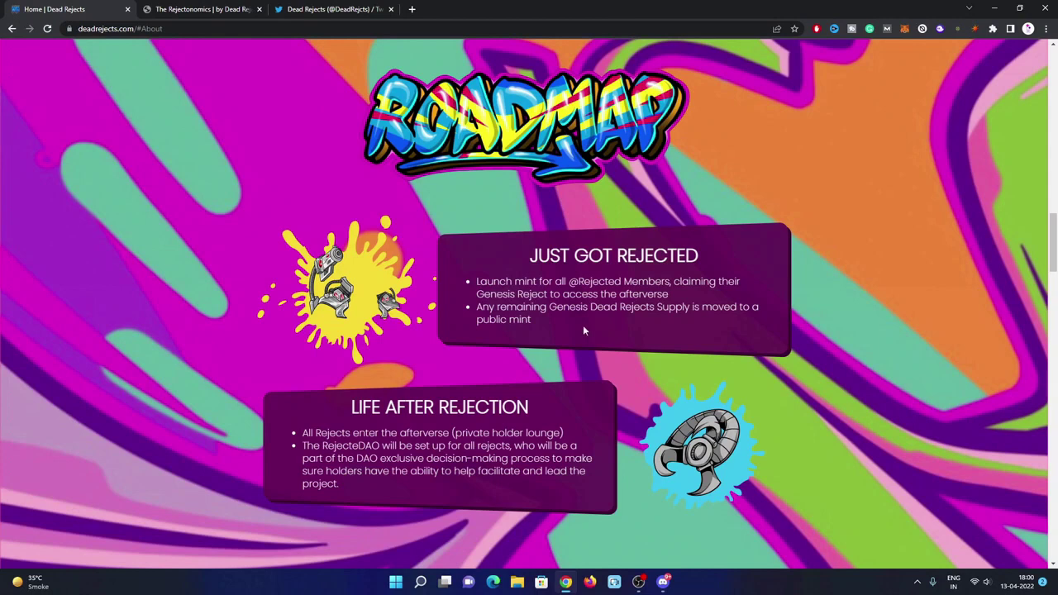
pyautogui.moveTo(636, 327)
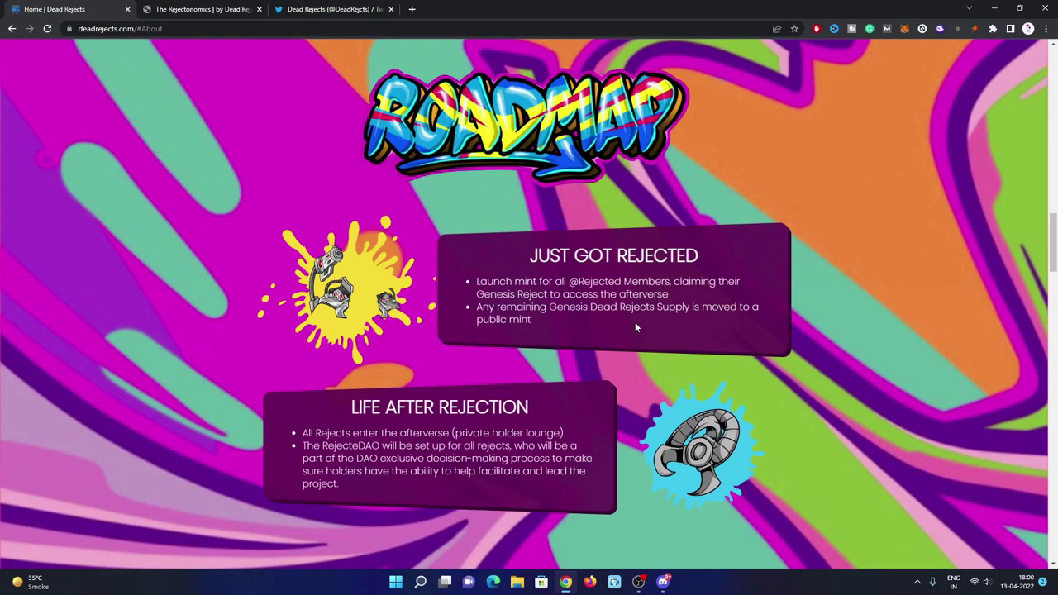
pyautogui.moveTo(668, 339)
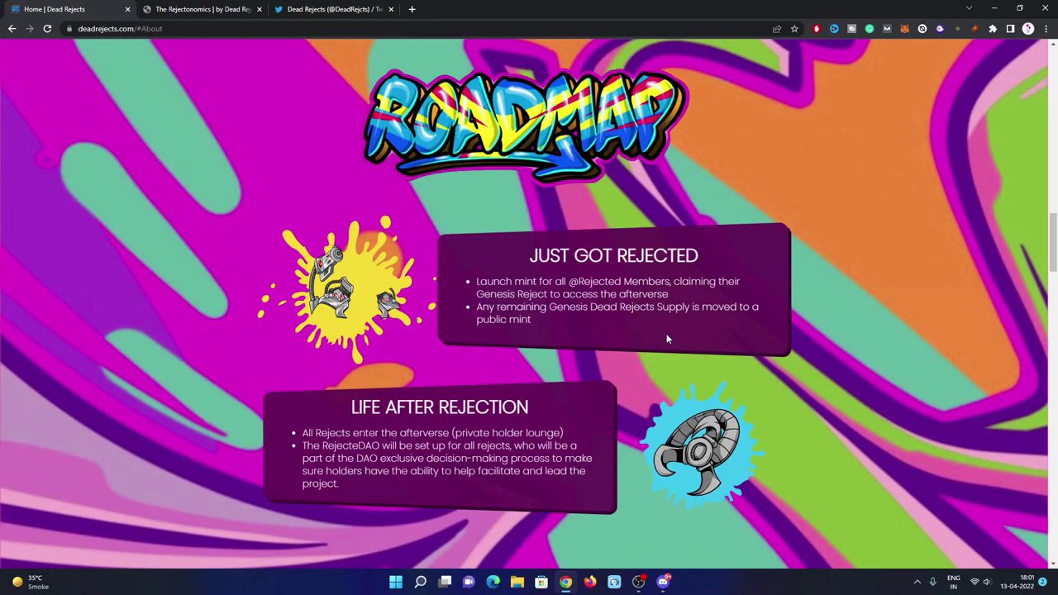
# Scroll past Hope of Survival and The Lifeblood of the Afterverse to The End...Of The Beginning
pyautogui.scroll(-3)
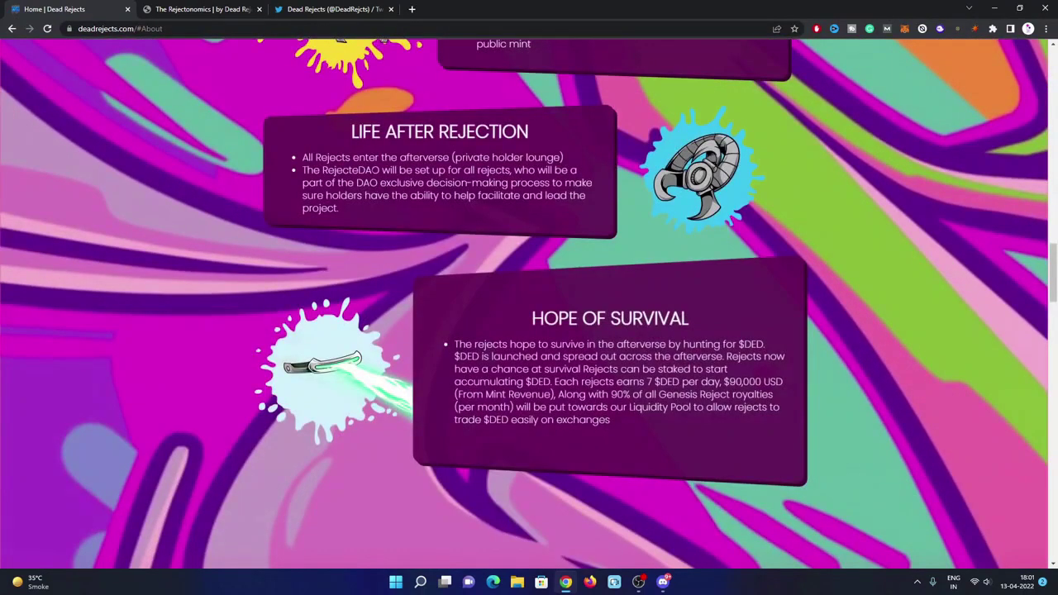
pyautogui.moveTo(596, 165)
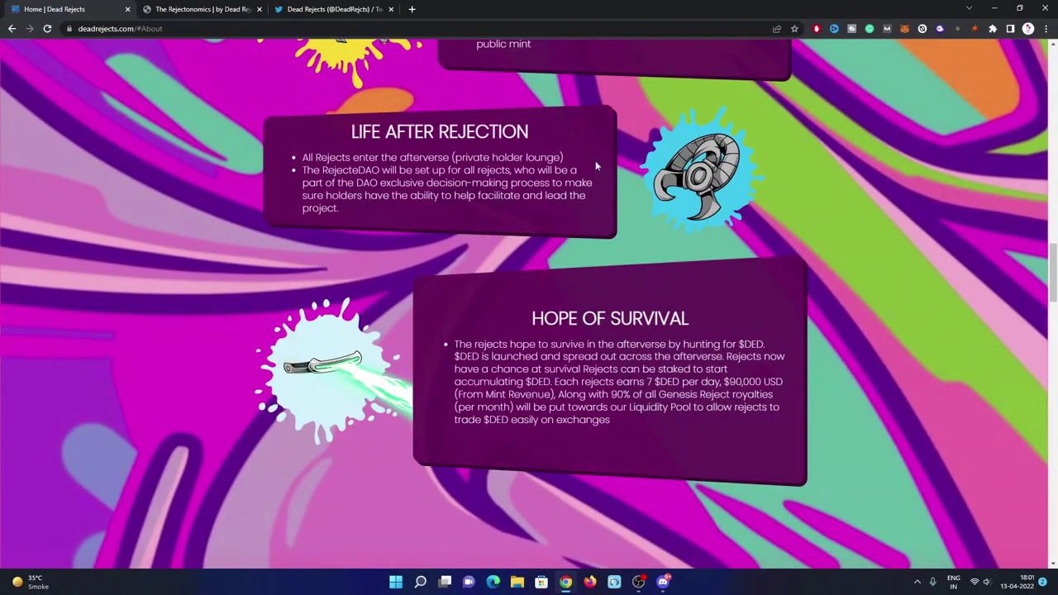
pyautogui.moveTo(602, 165)
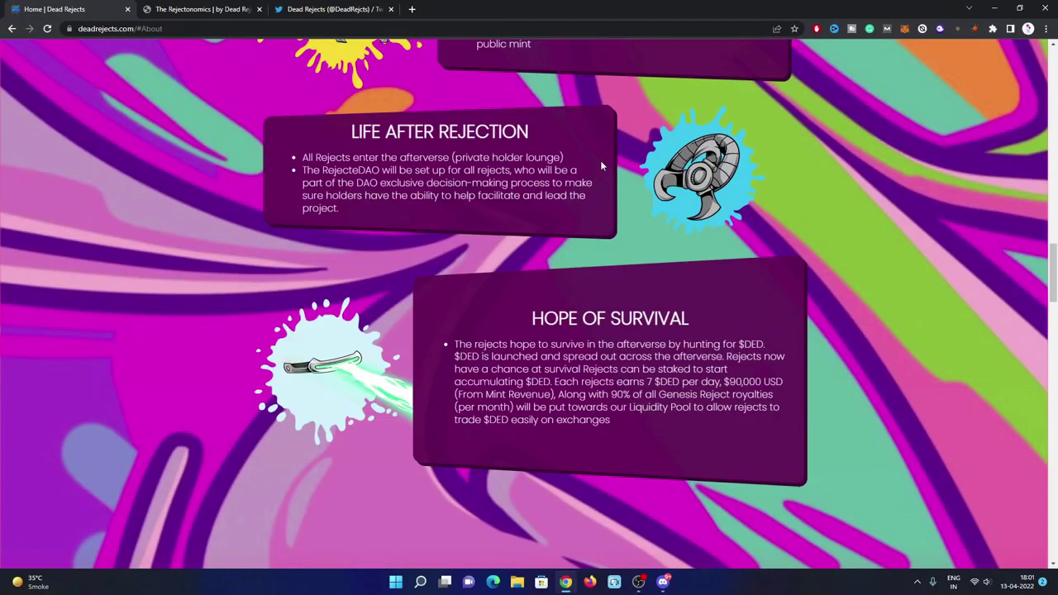
pyautogui.moveTo(601, 173)
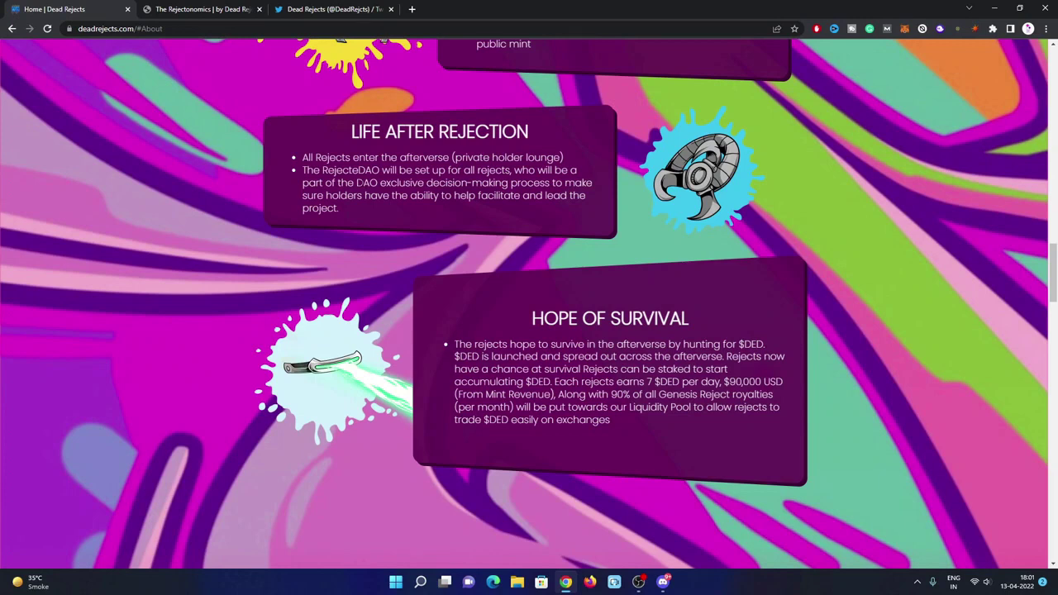
pyautogui.moveTo(586, 175)
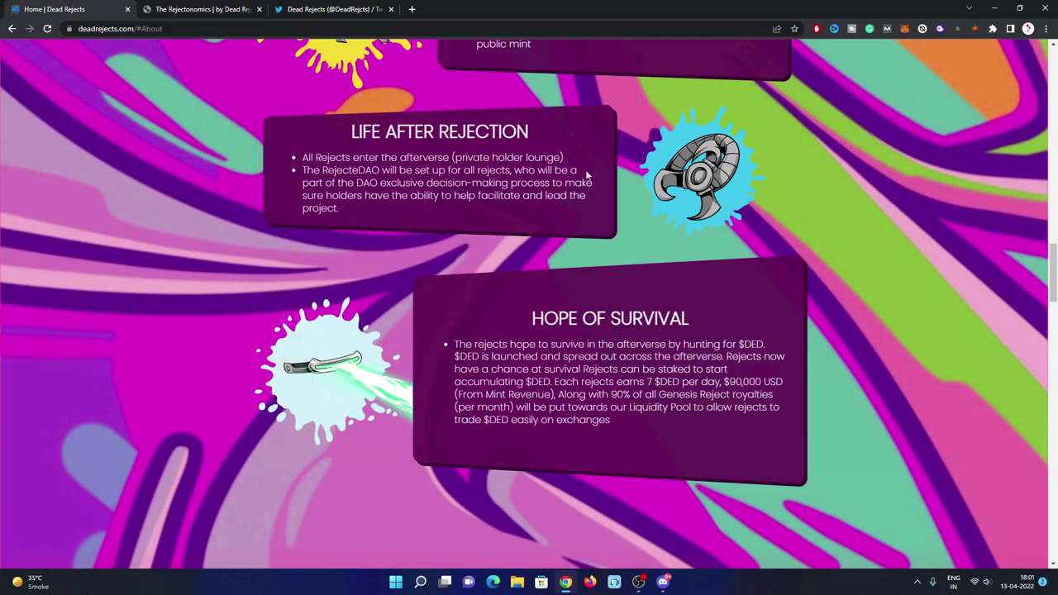
pyautogui.moveTo(479, 230)
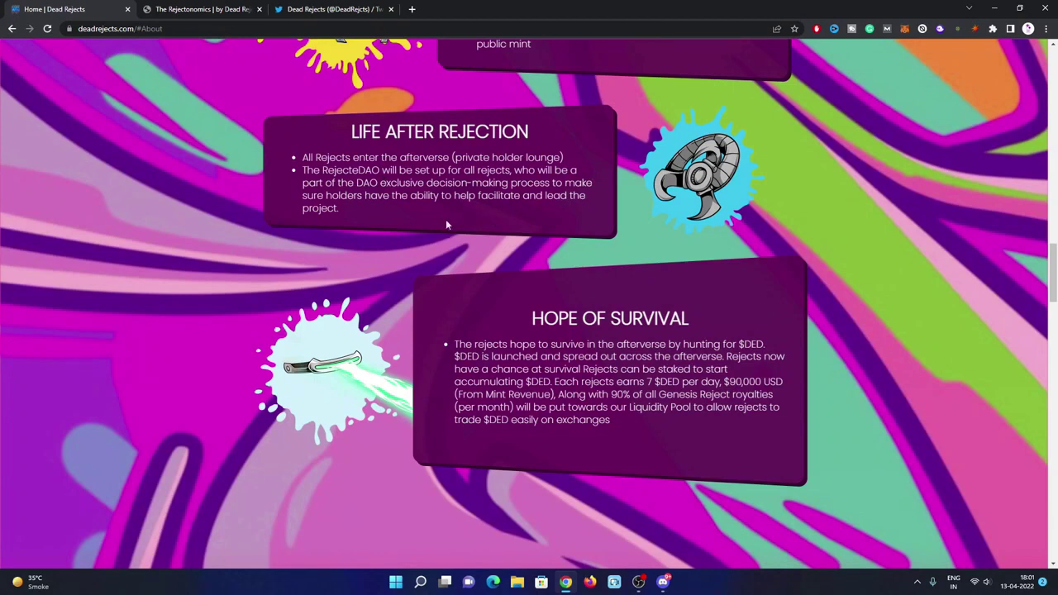
pyautogui.moveTo(514, 221)
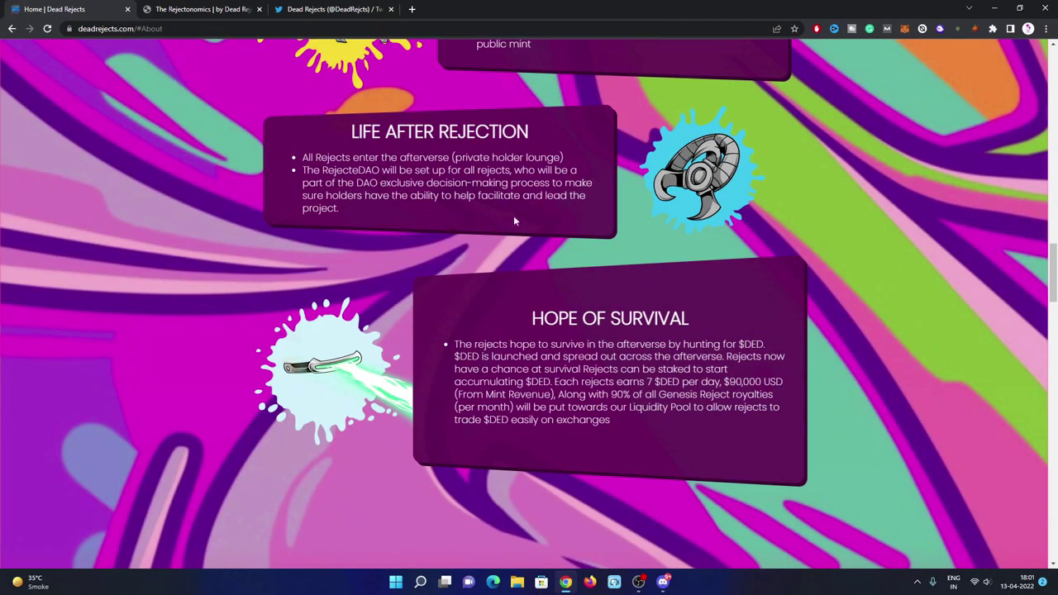
pyautogui.scroll(-3)
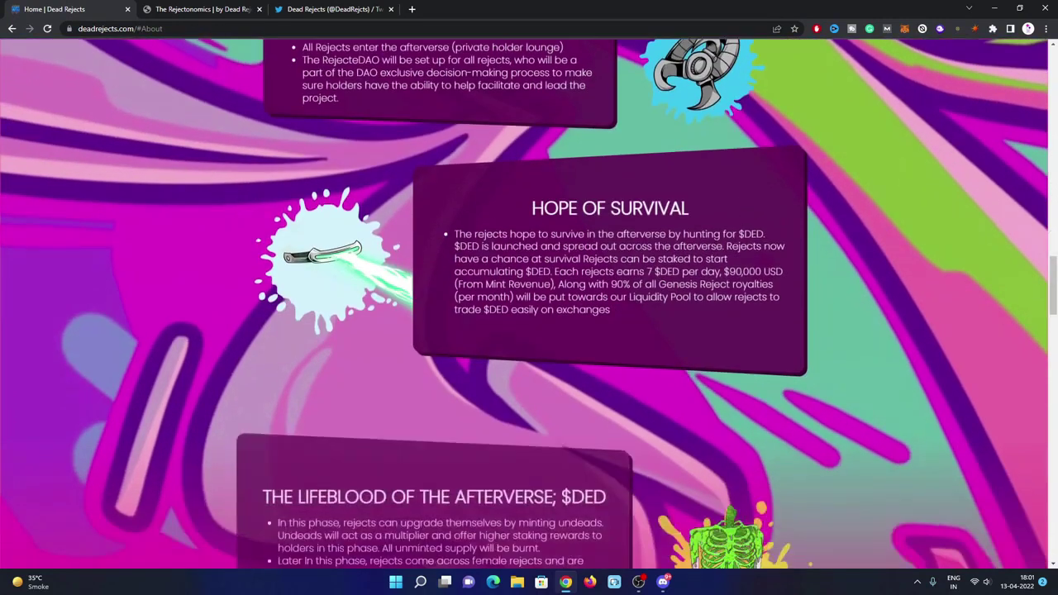
pyautogui.scroll(-3)
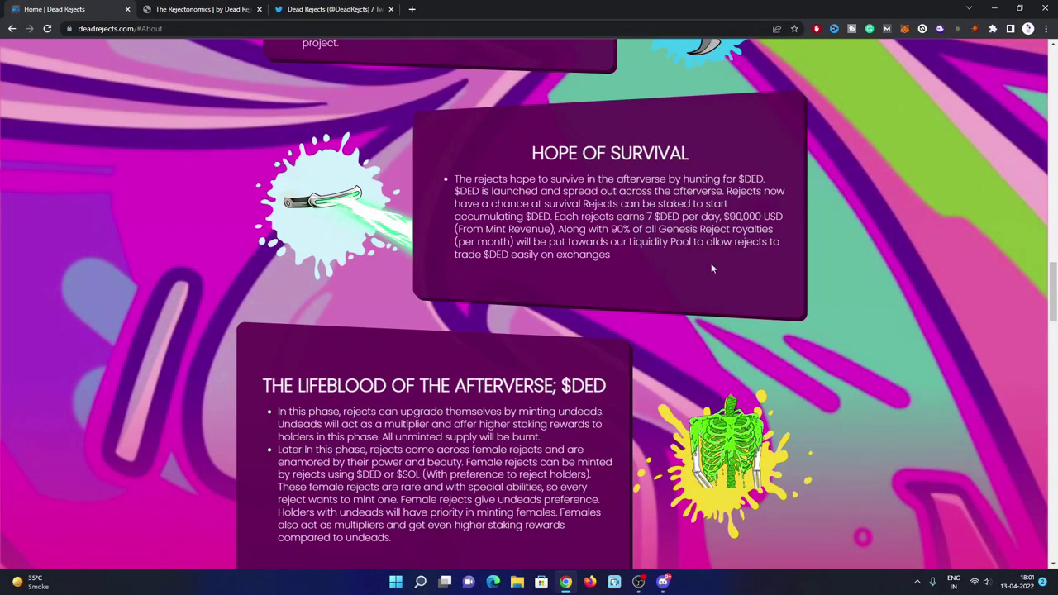
pyautogui.moveTo(742, 272)
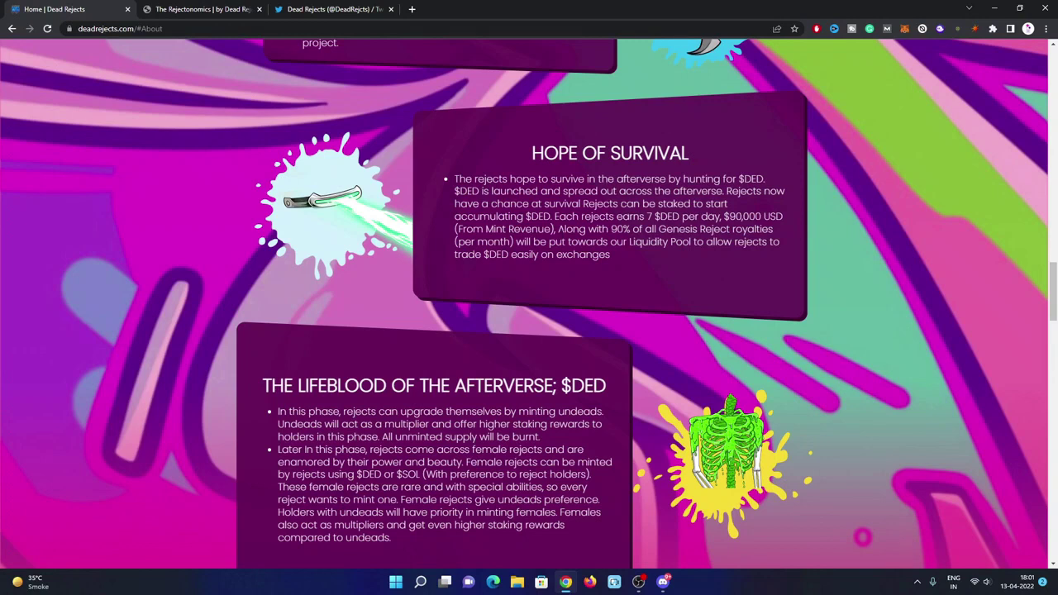
pyautogui.moveTo(708, 285)
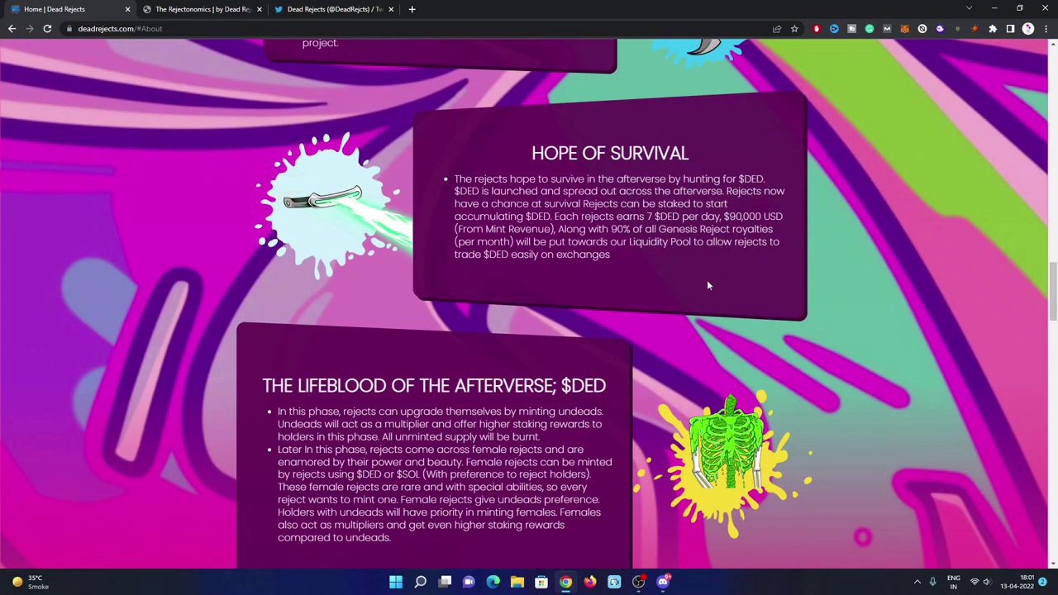
pyautogui.scroll(-3)
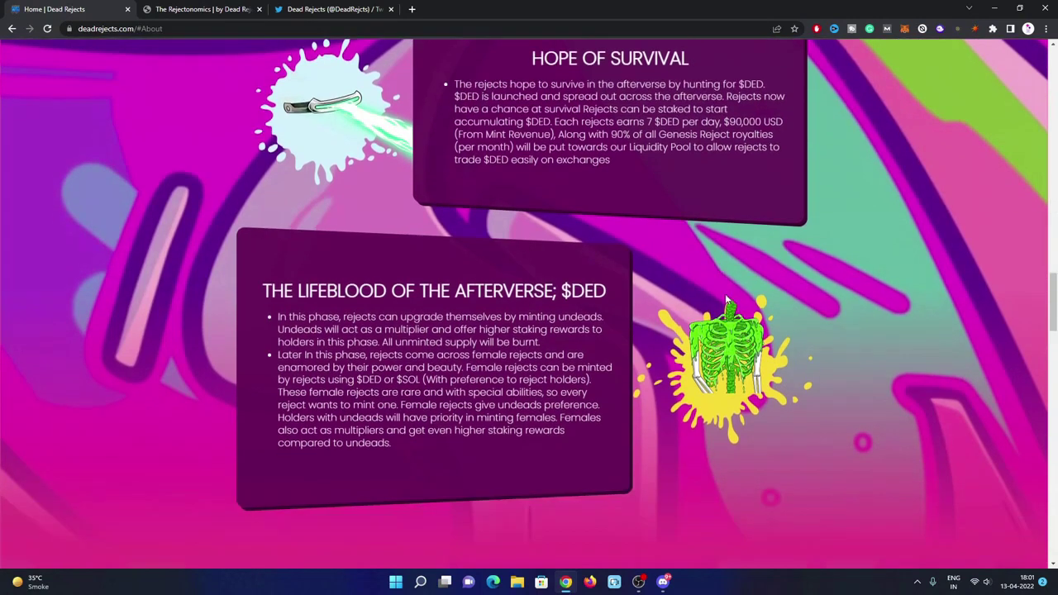
pyautogui.scroll(-3)
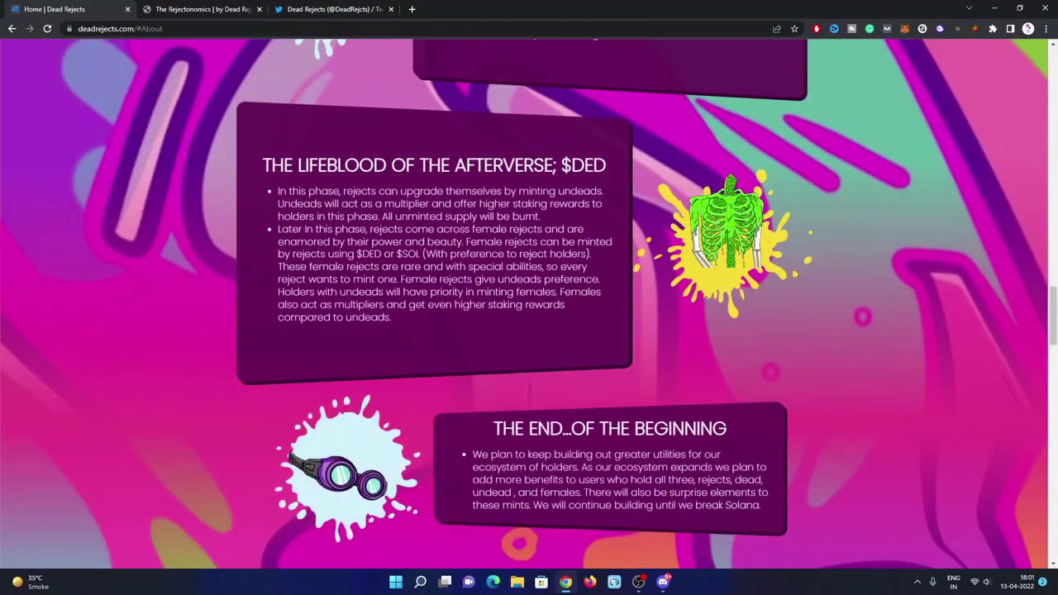
pyautogui.moveTo(257, 235)
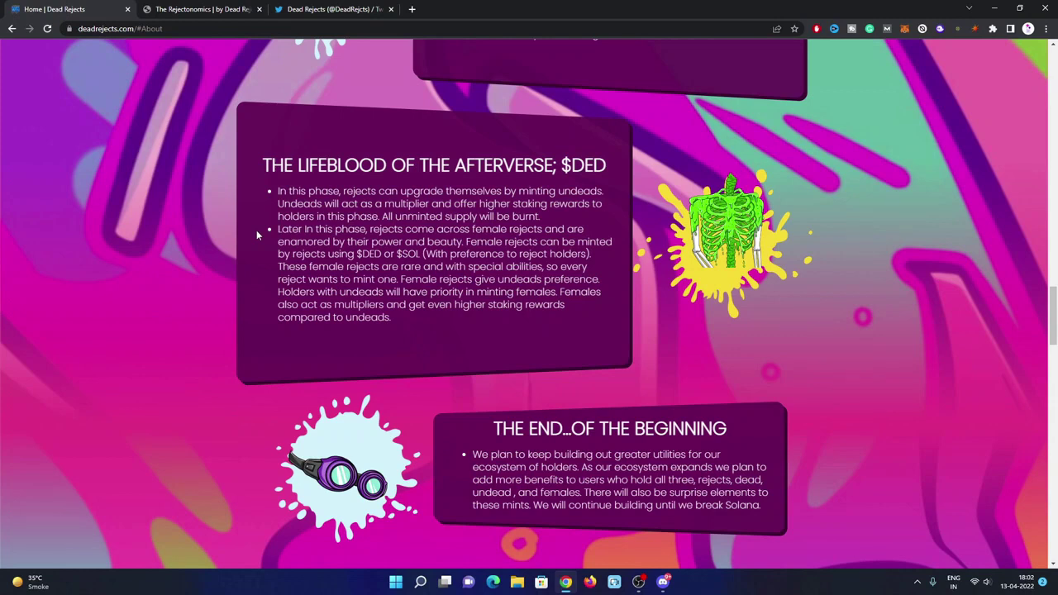
pyautogui.moveTo(581, 221)
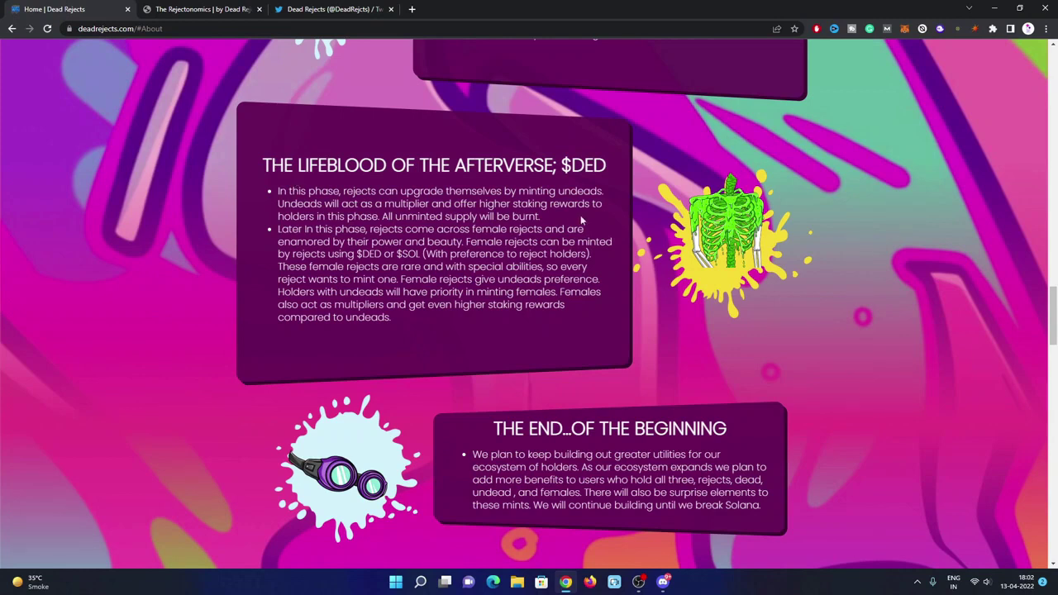
pyautogui.scroll(-3)
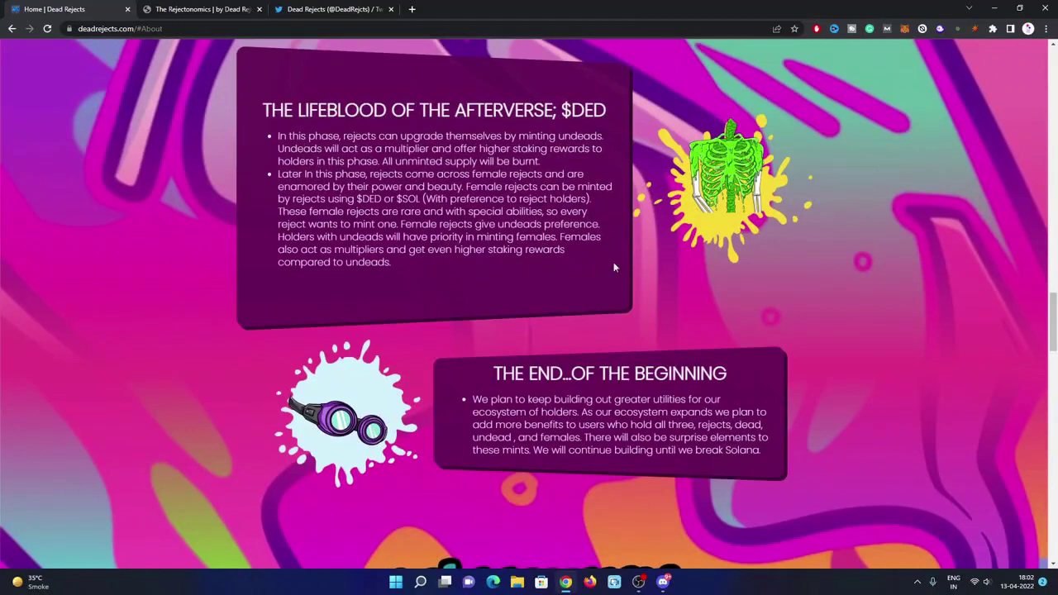
pyautogui.scroll(-3)
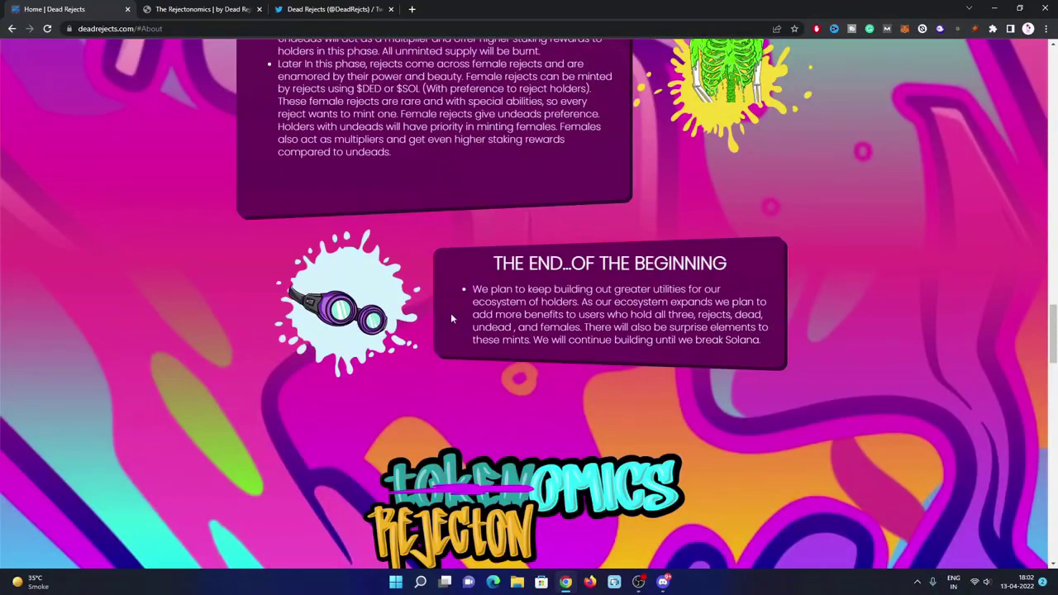
pyautogui.moveTo(814, 274)
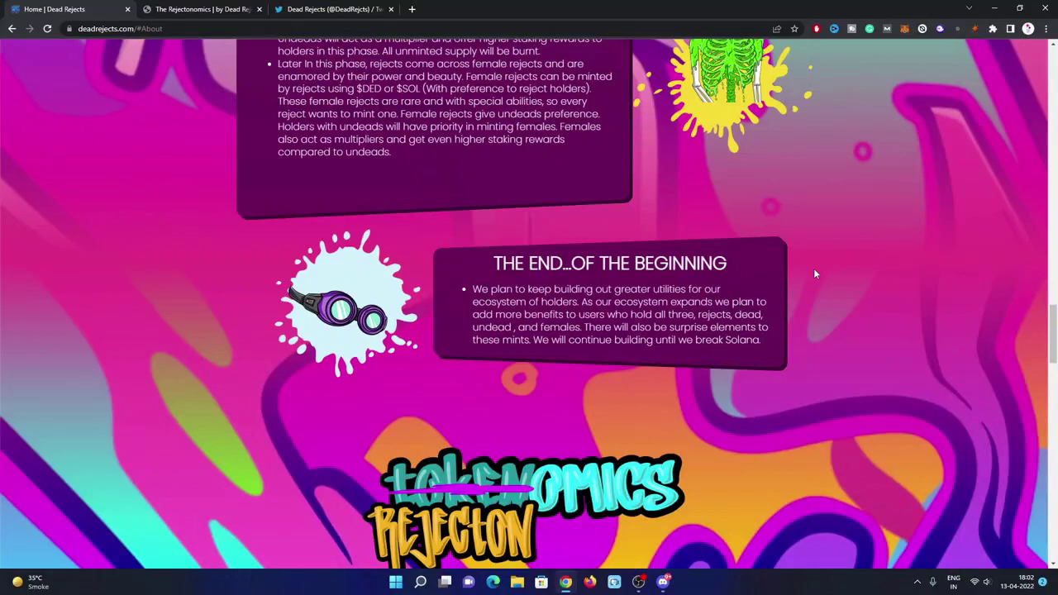
# Scroll through Rejectonomics to The Lifeblood: $DED? card, with the FAQ heading below
pyautogui.scroll(-3)
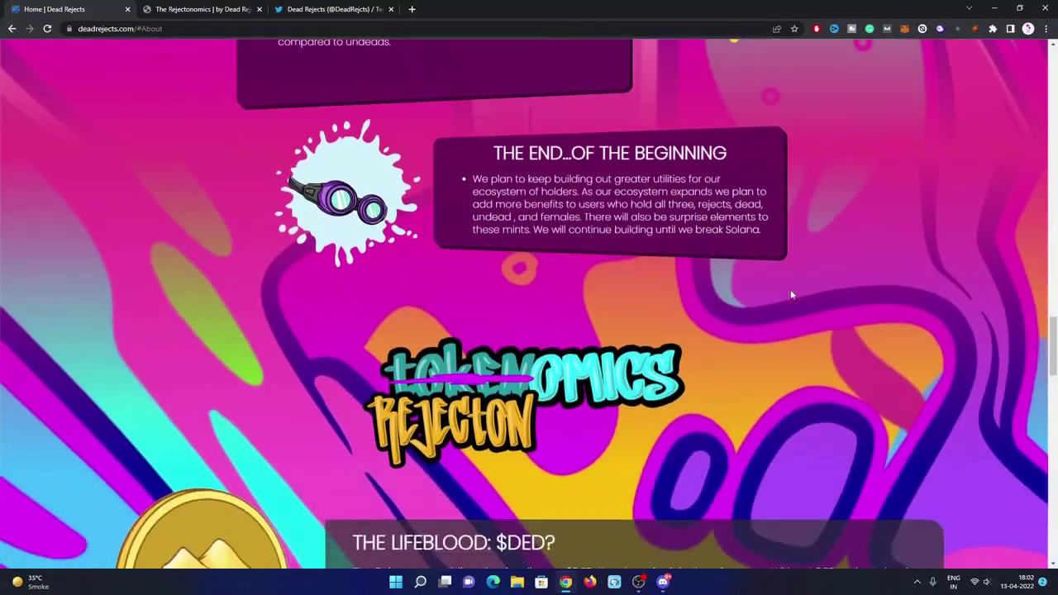
pyautogui.scroll(-3)
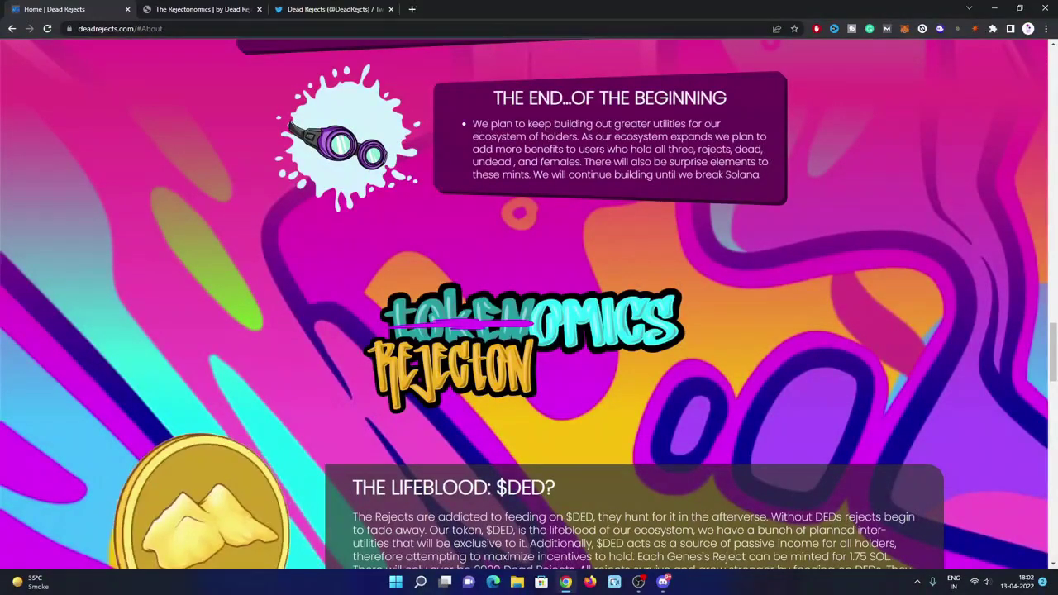
pyautogui.scroll(-3)
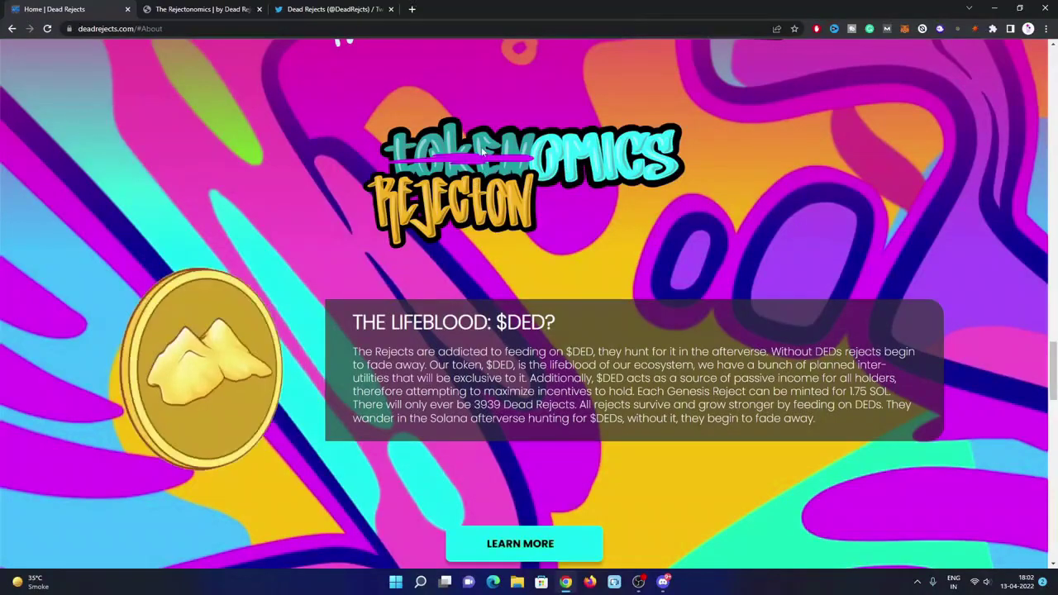
pyautogui.scroll(-3)
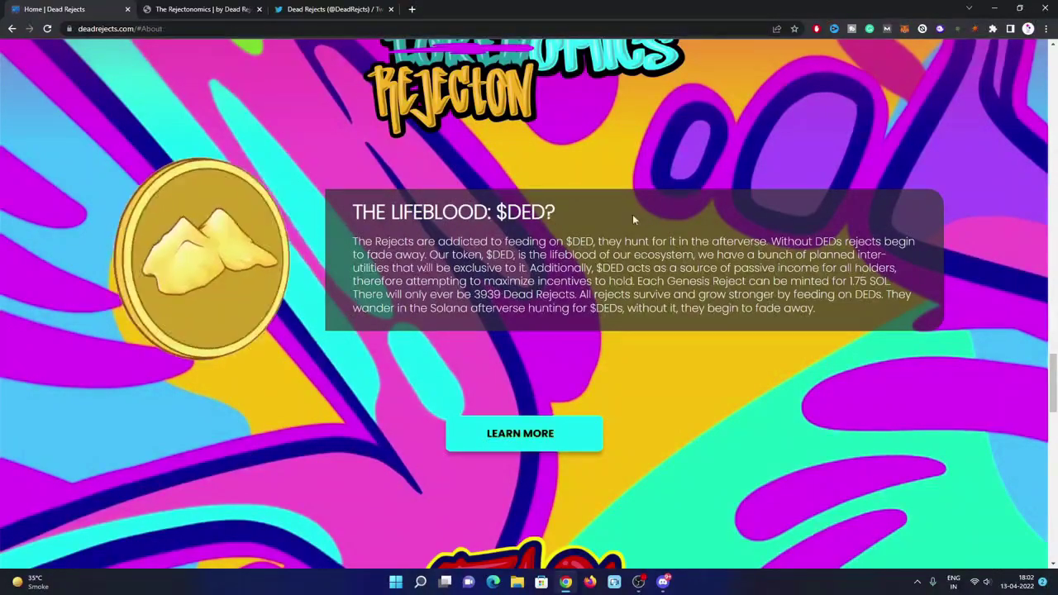
pyautogui.moveTo(694, 200)
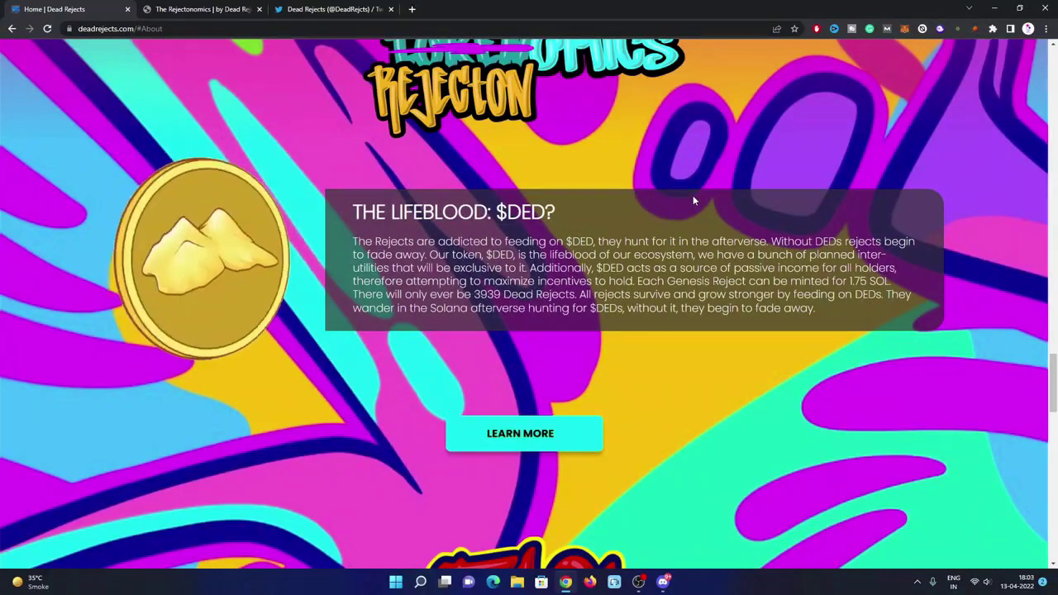
pyautogui.scroll(-3)
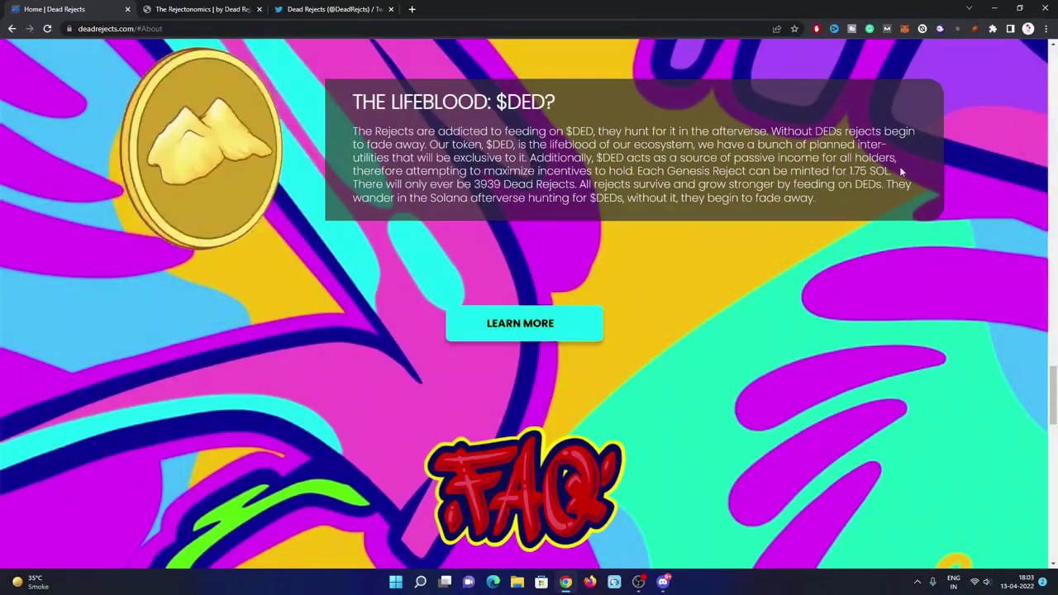
# Scroll to the FAQ and expand its answers, including Mint price and Launch
pyautogui.scroll(-3)
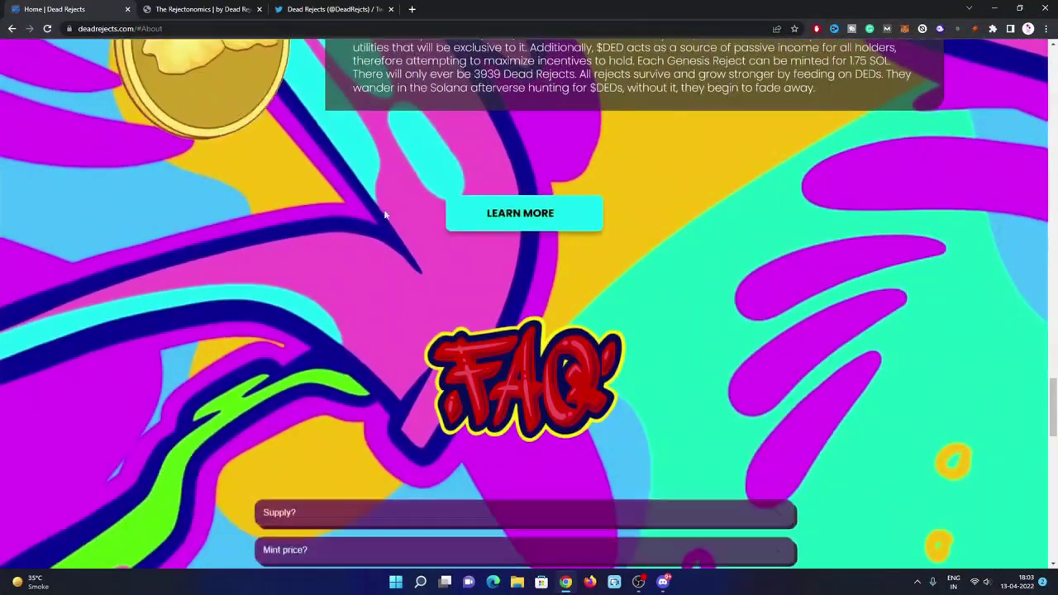
pyautogui.scroll(-3)
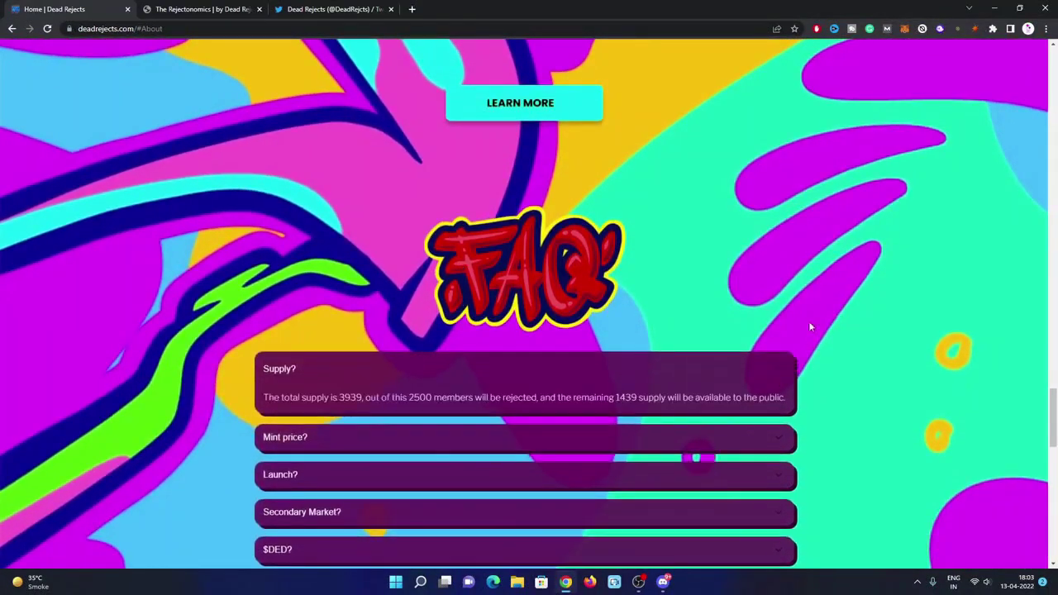
pyautogui.click(524, 436)
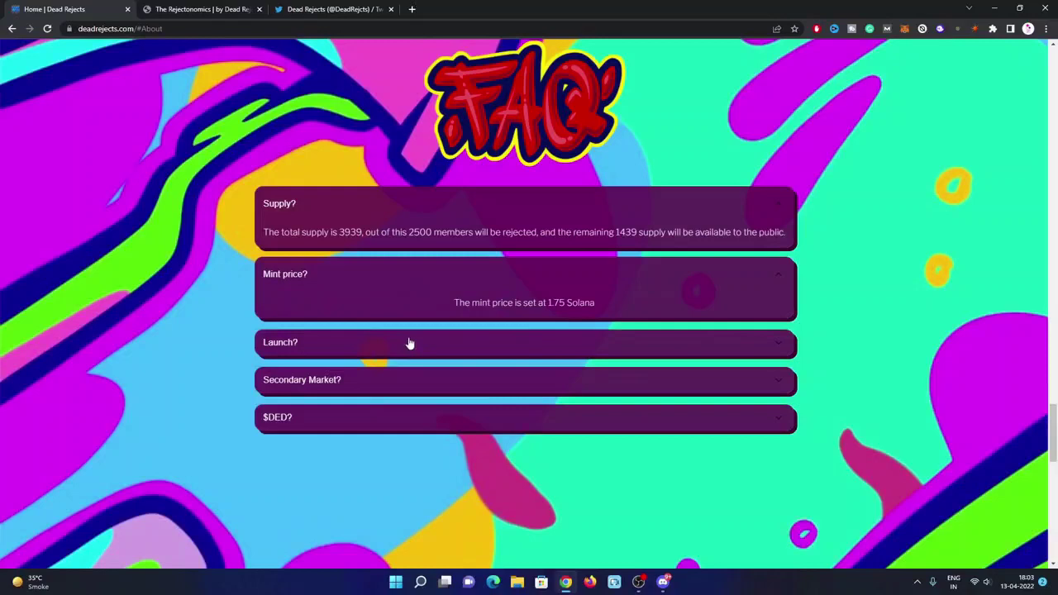
pyautogui.click(405, 342)
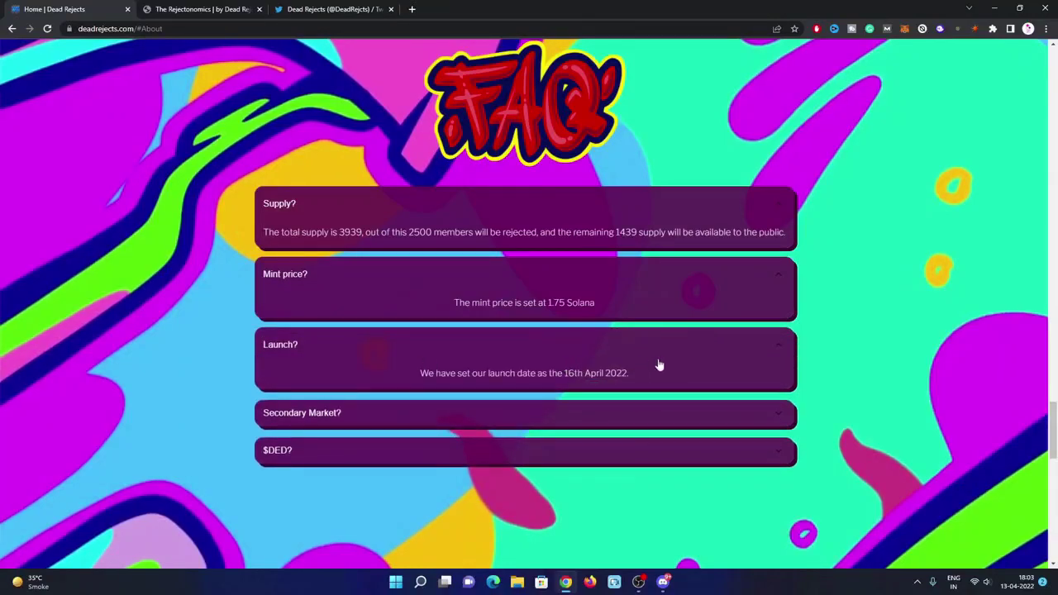
pyautogui.moveTo(700, 359)
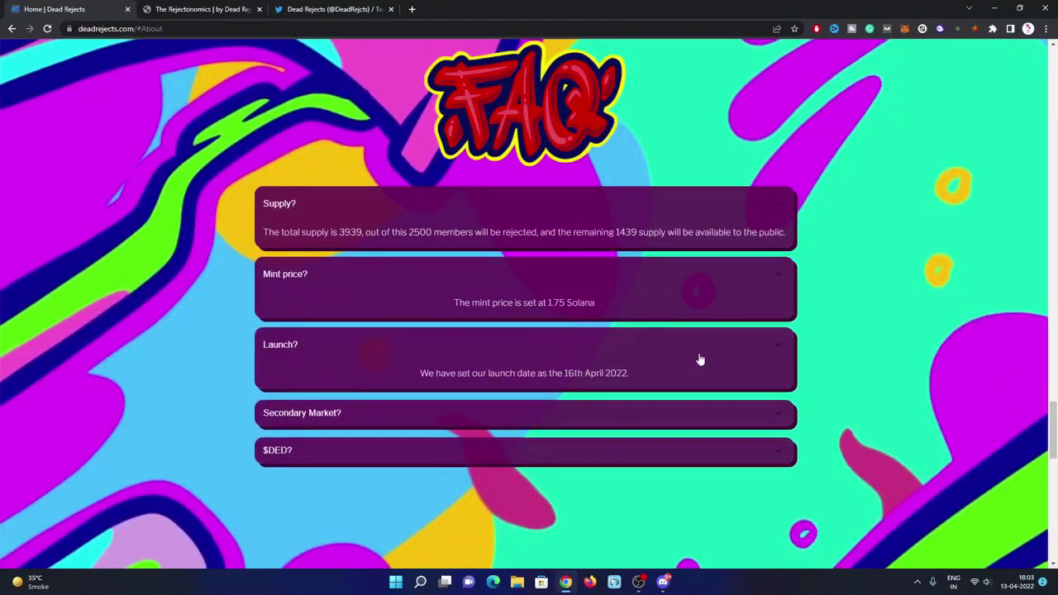
pyautogui.scroll(-3)
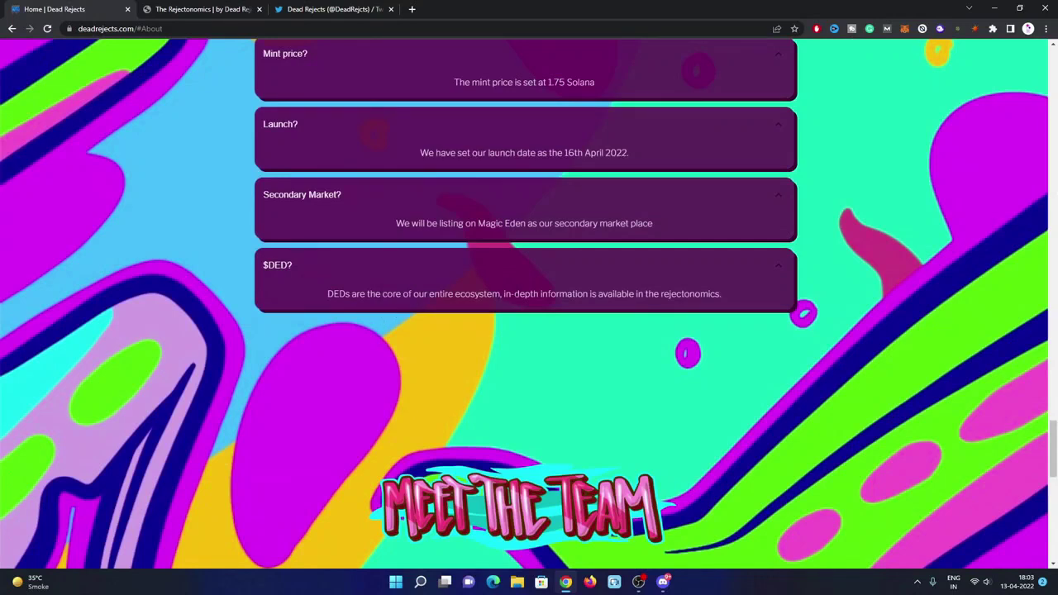
pyautogui.moveTo(711, 309)
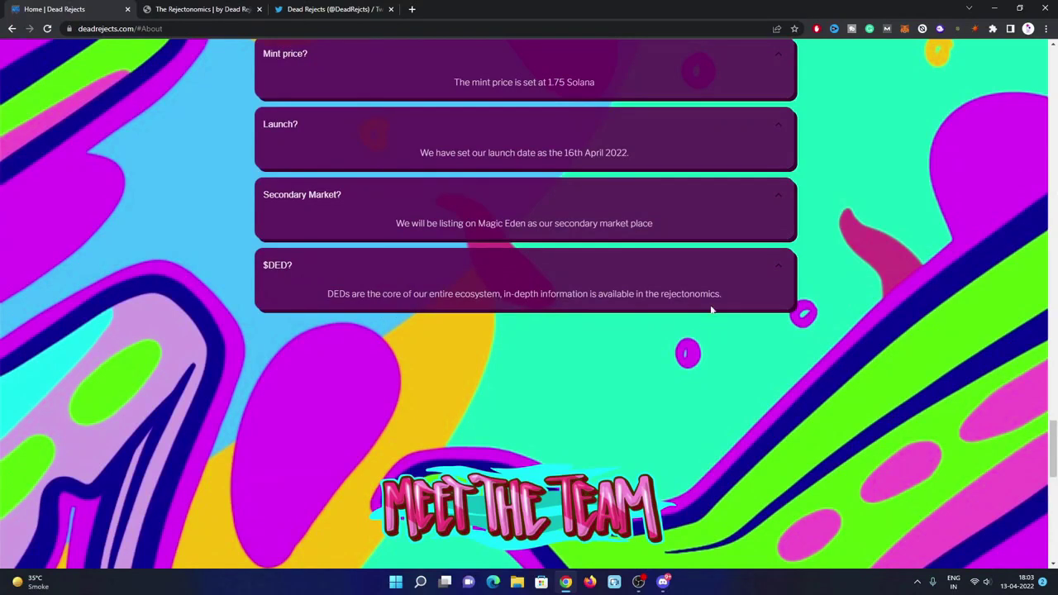
pyautogui.moveTo(757, 276)
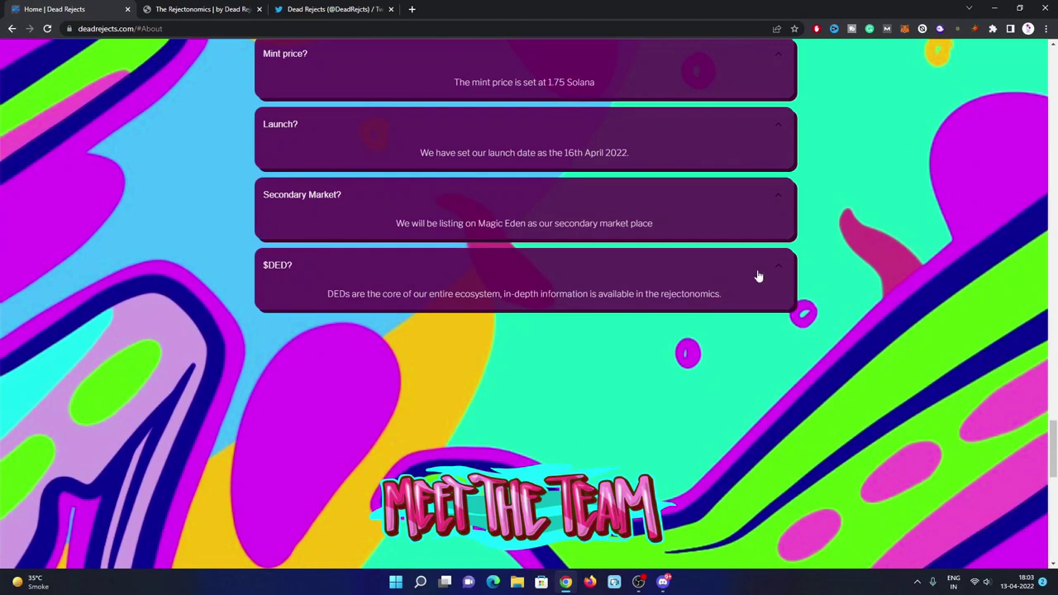
# Scroll past the five team members to the Become a Reject footer, then back up
pyautogui.scroll(-3)
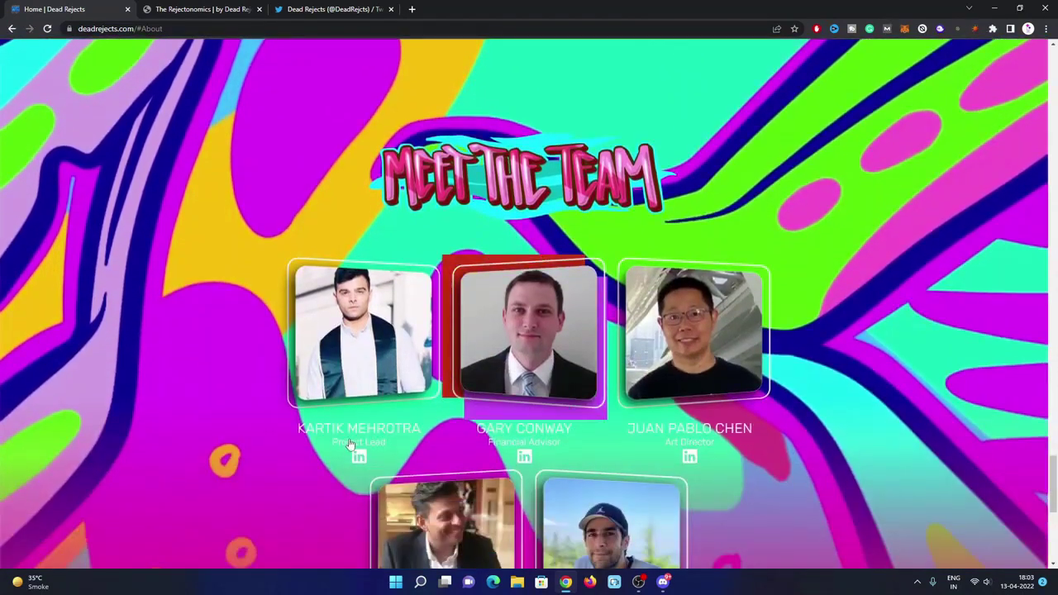
pyautogui.scroll(-3)
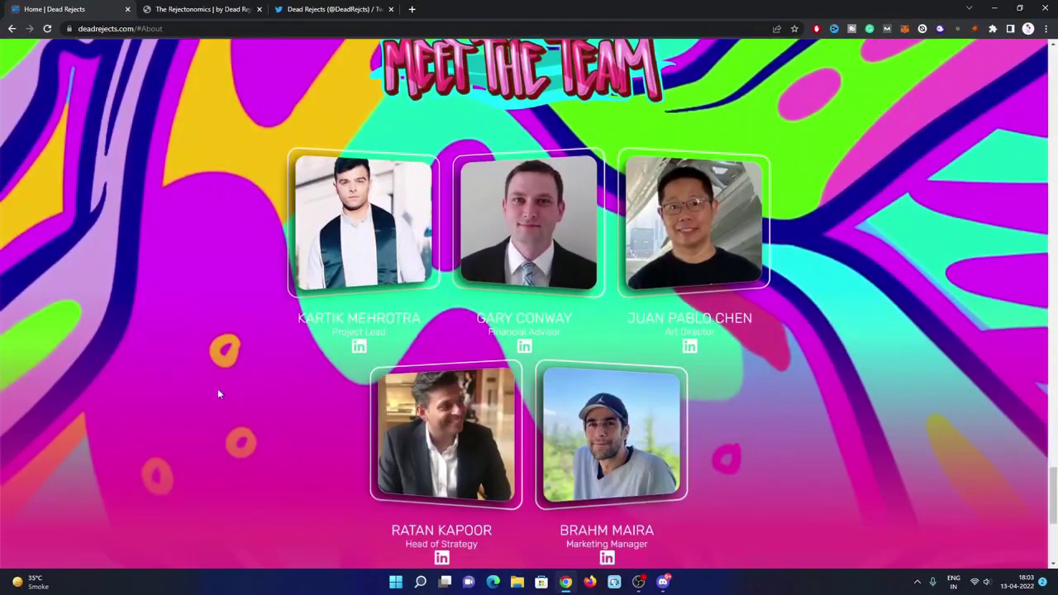
pyautogui.moveTo(546, 287)
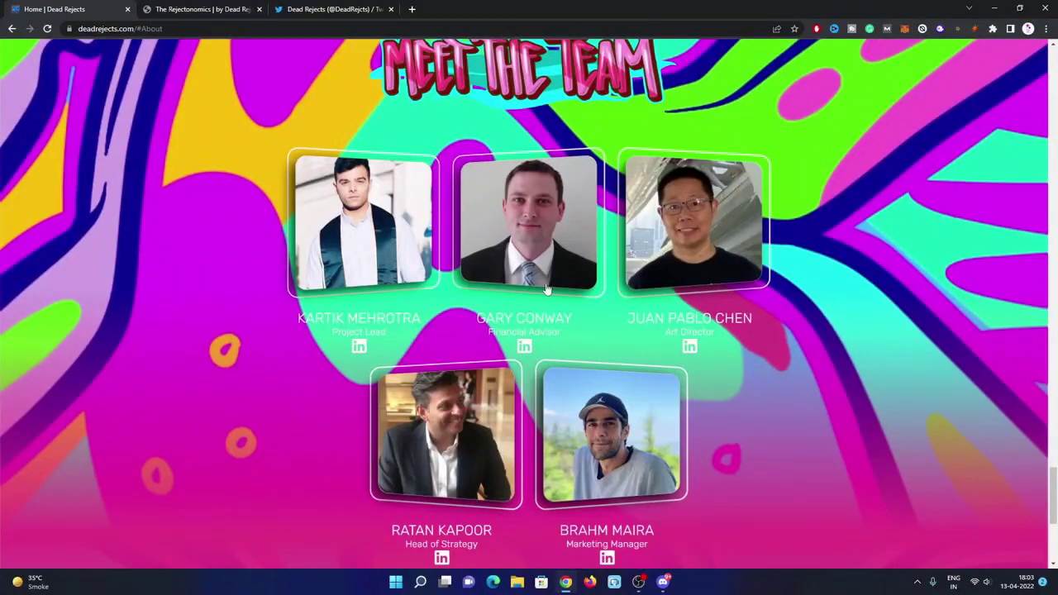
pyautogui.moveTo(598, 355)
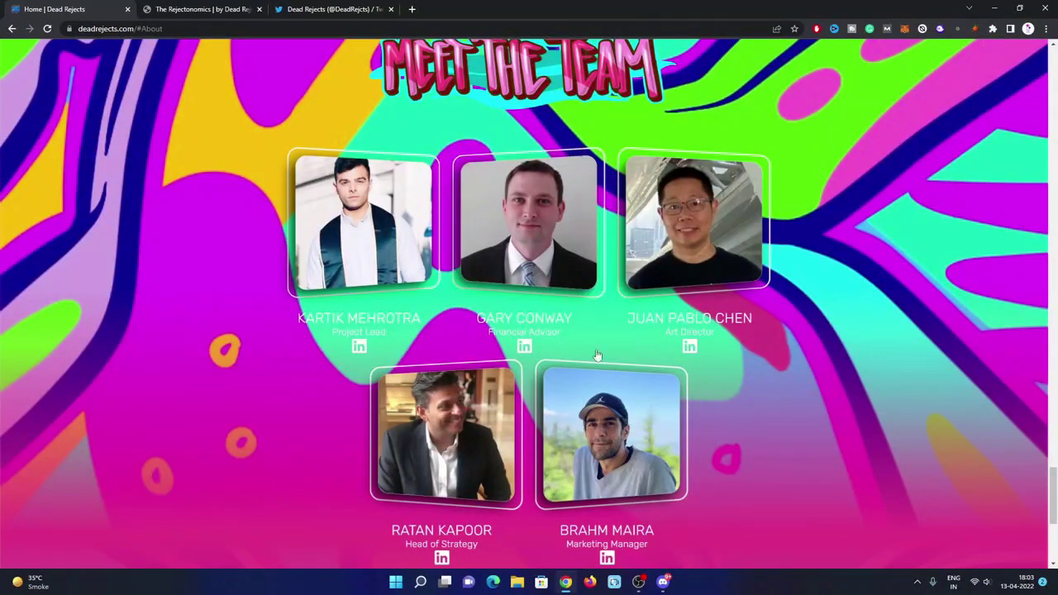
pyautogui.scroll(-3)
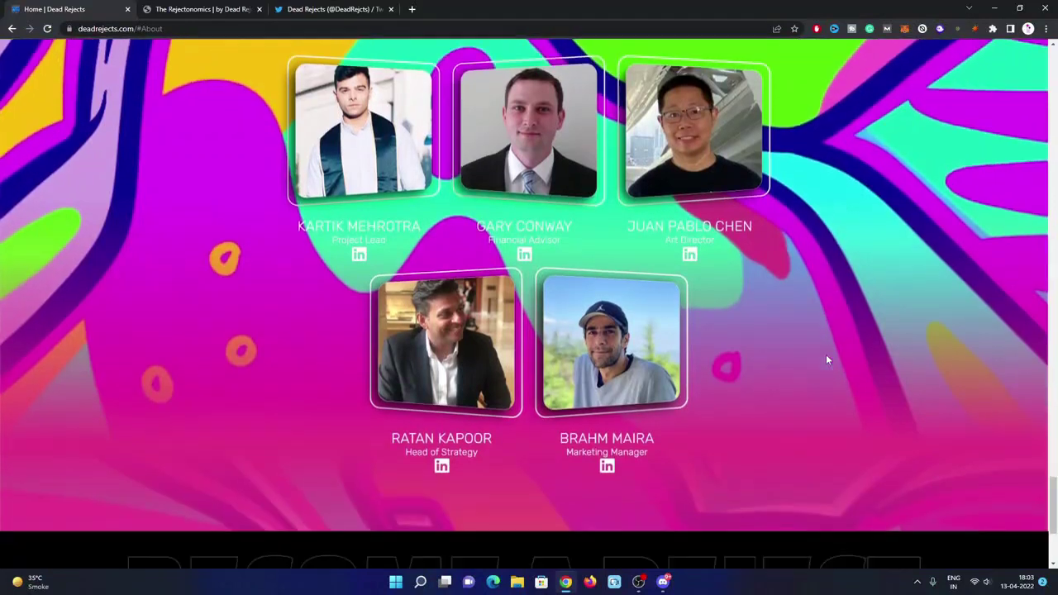
pyautogui.scroll(-3)
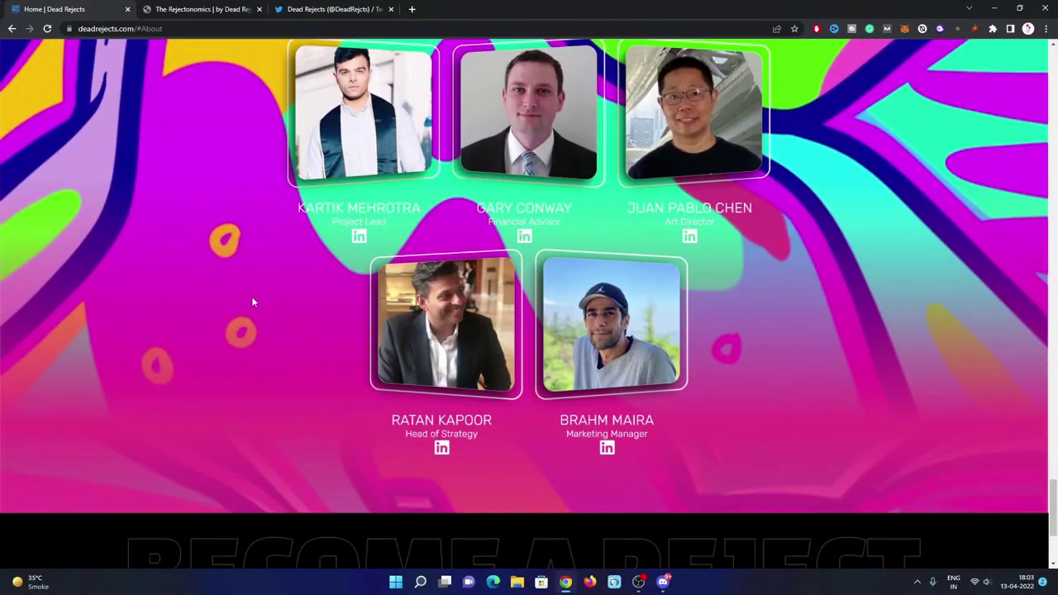
pyautogui.moveTo(798, 281)
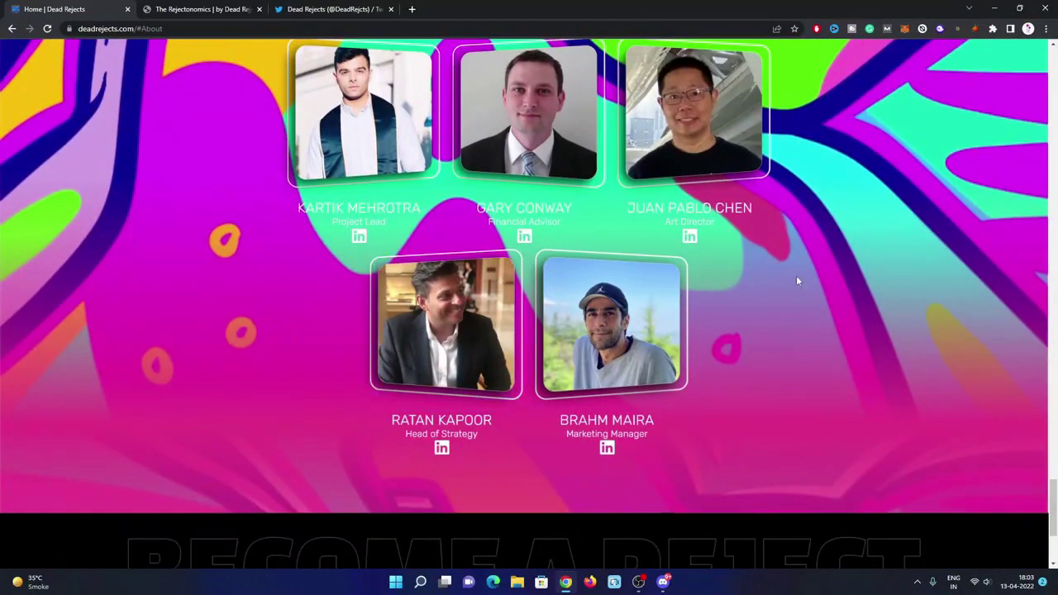
pyautogui.scroll(-3)
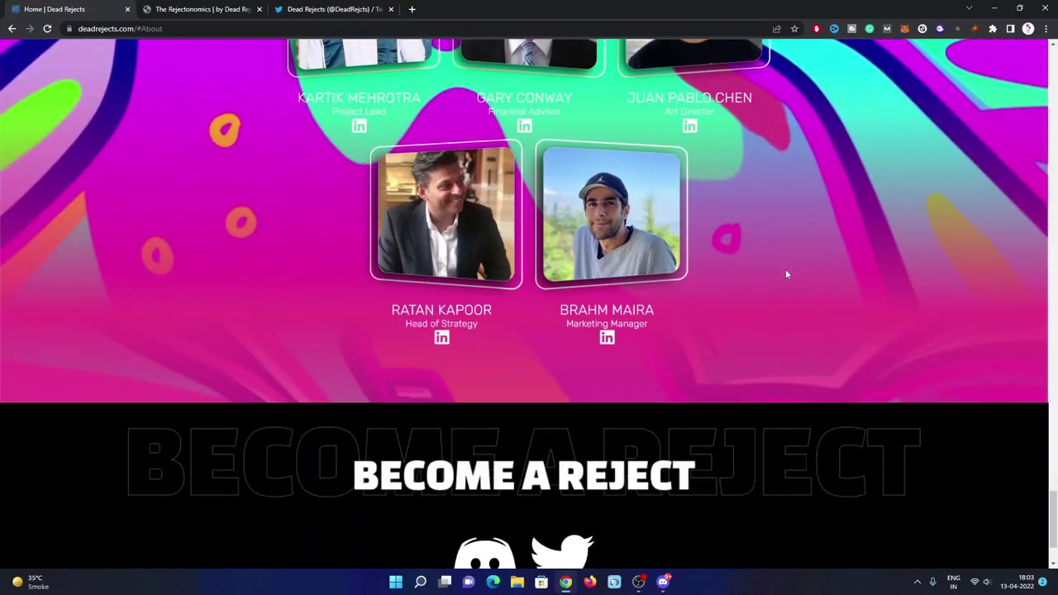
pyautogui.scroll(-3)
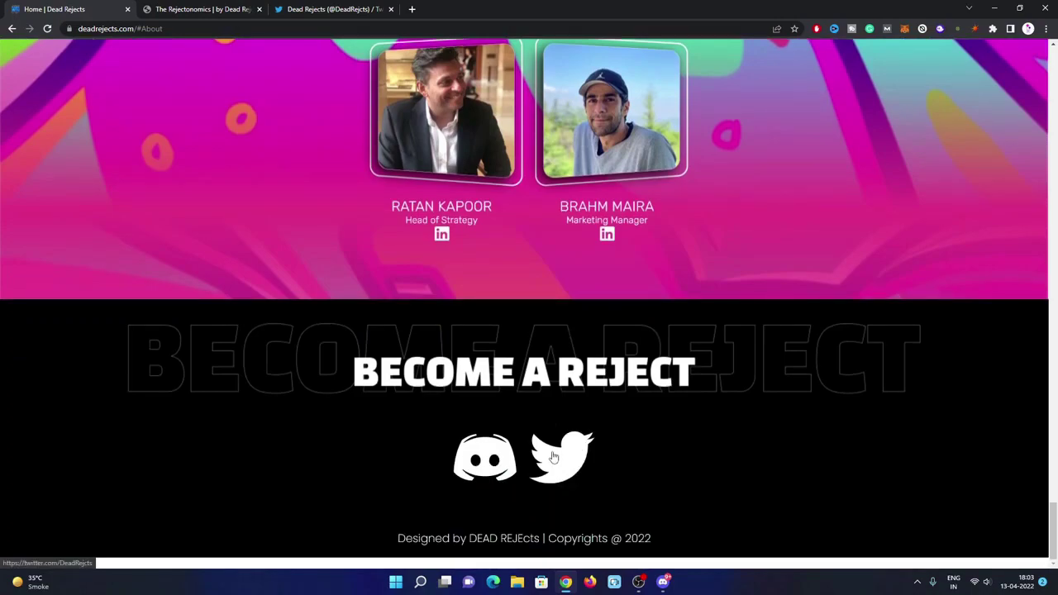
pyautogui.scroll(3)
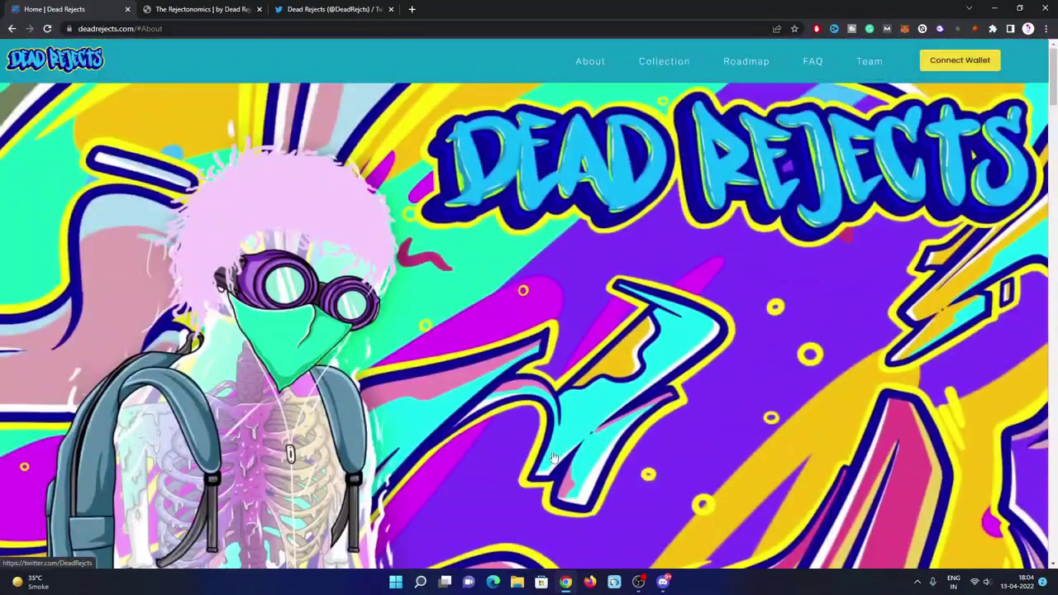
# Switch to the Medium tab and scroll the Rejectonomics article down to Phase 5
pyautogui.click(202, 9)
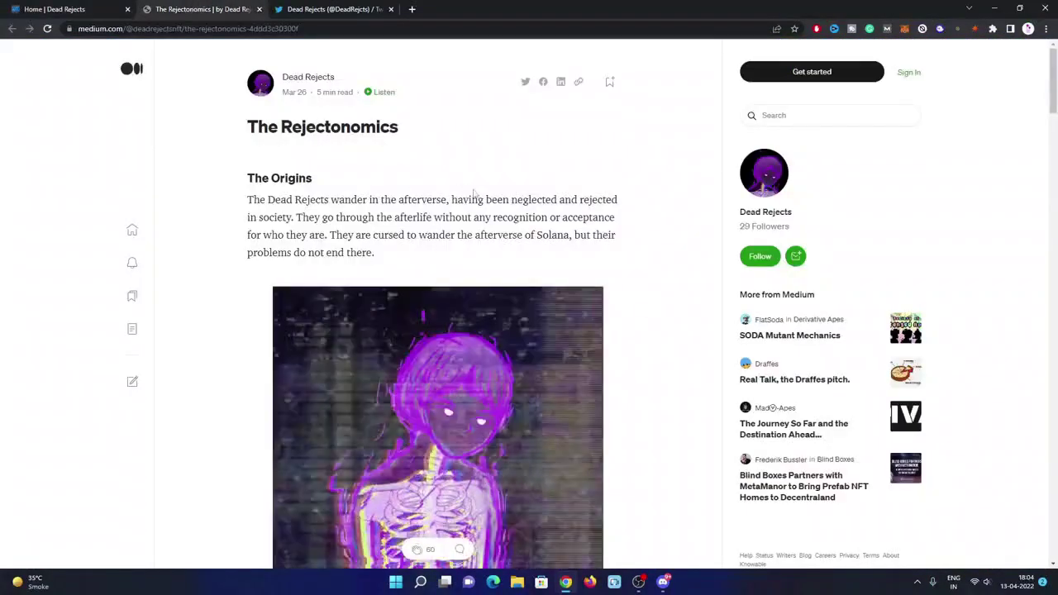
pyautogui.scroll(-3)
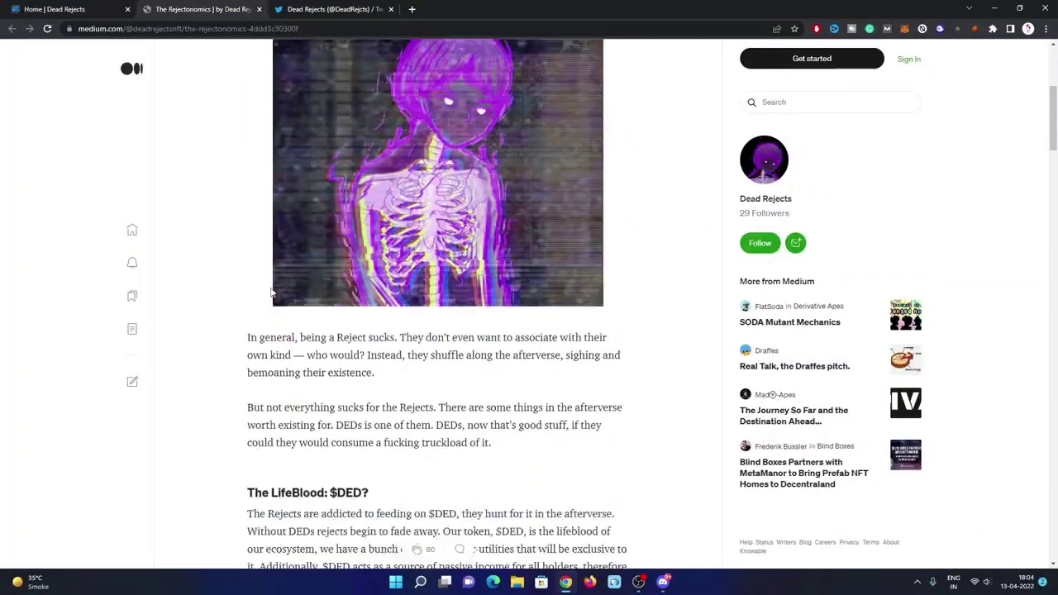
pyautogui.scroll(-3)
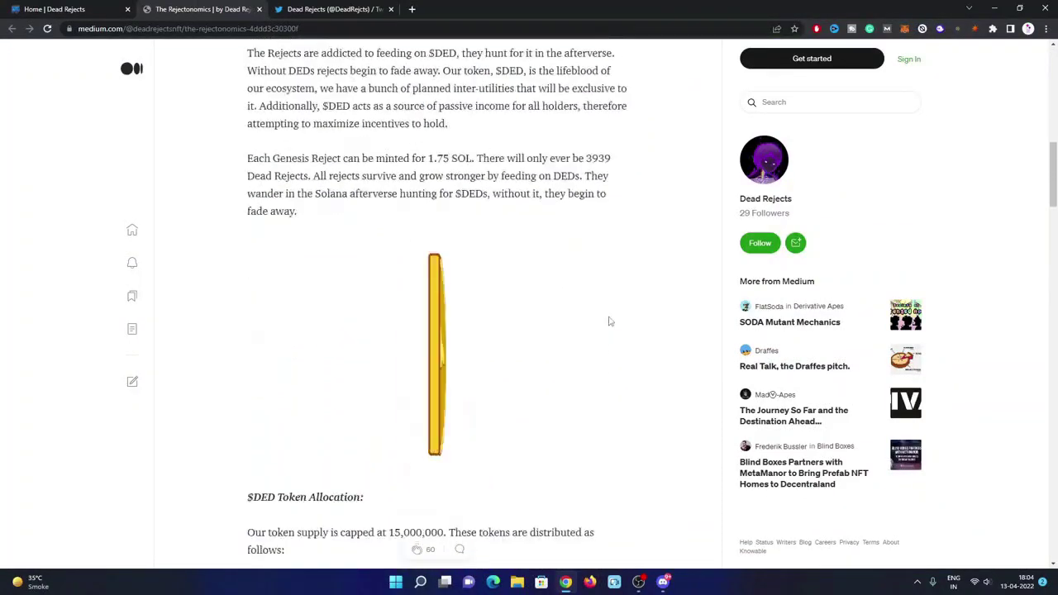
pyautogui.scroll(-3)
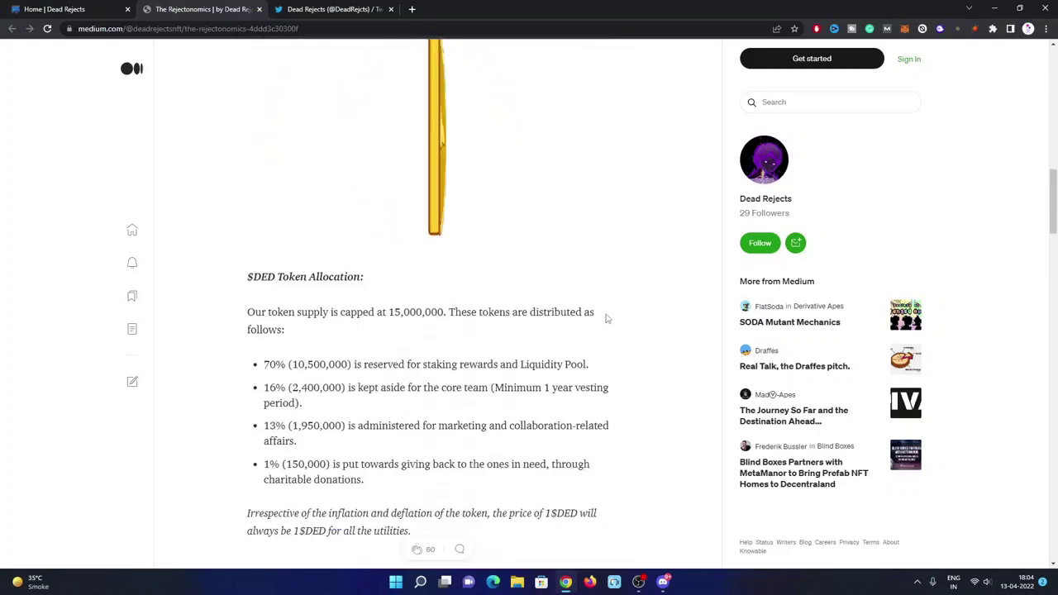
pyautogui.moveTo(438, 380)
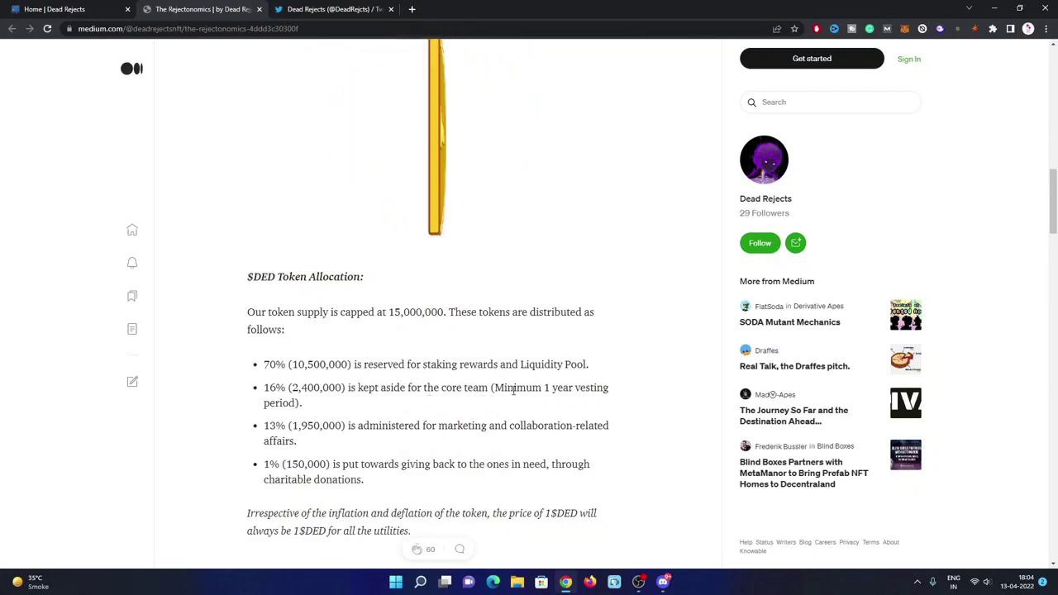
pyautogui.moveTo(279, 418)
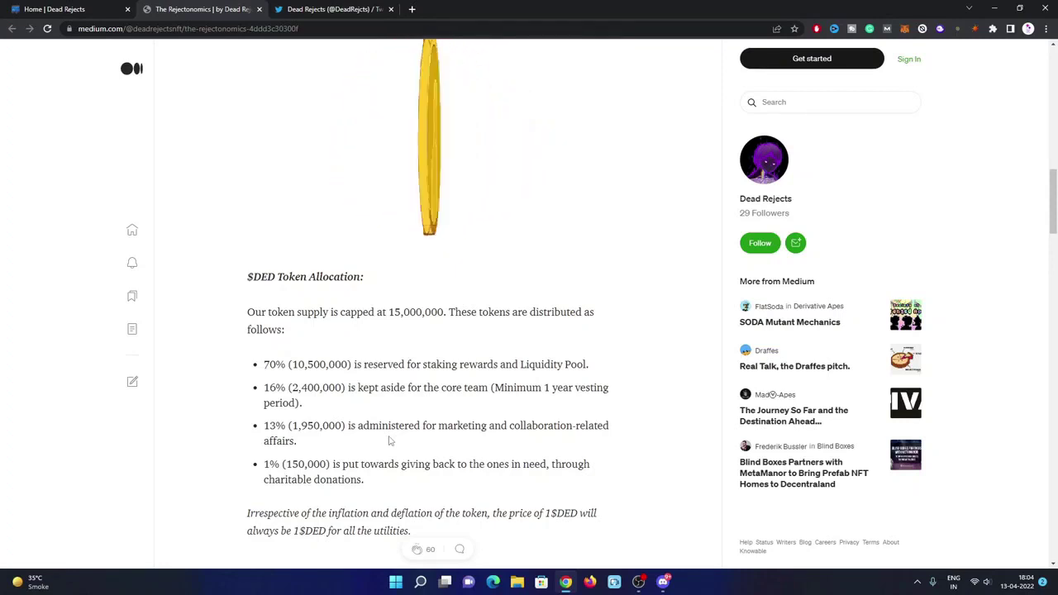
pyautogui.scroll(-3)
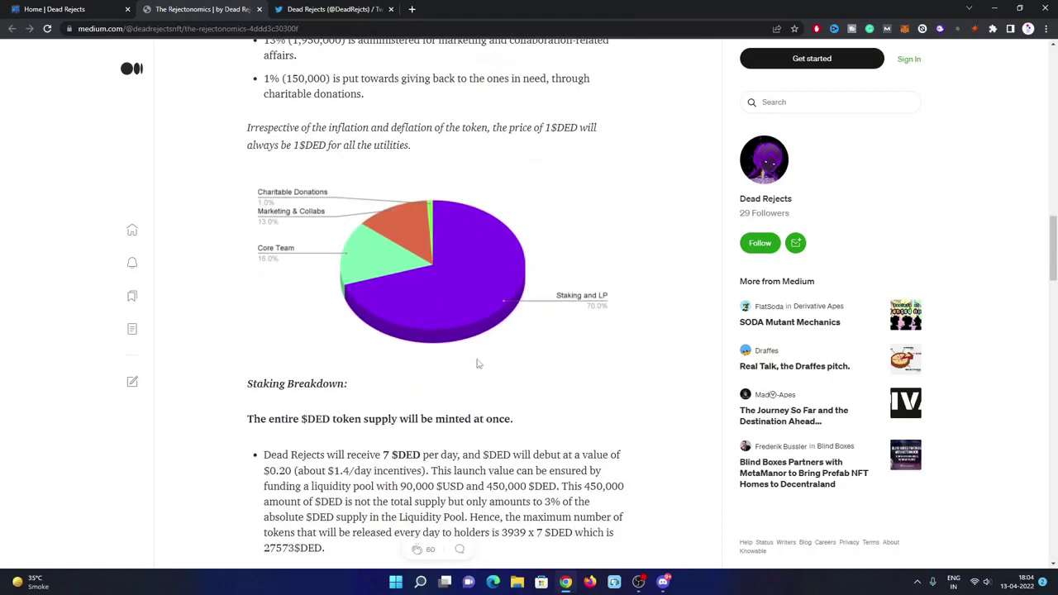
pyautogui.scroll(-3)
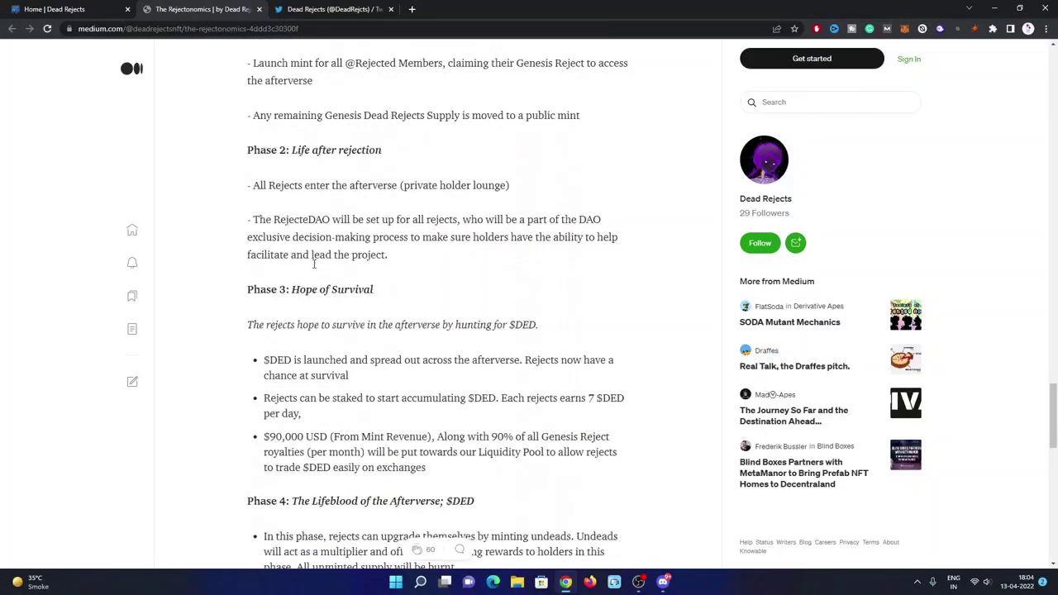
pyautogui.scroll(-3)
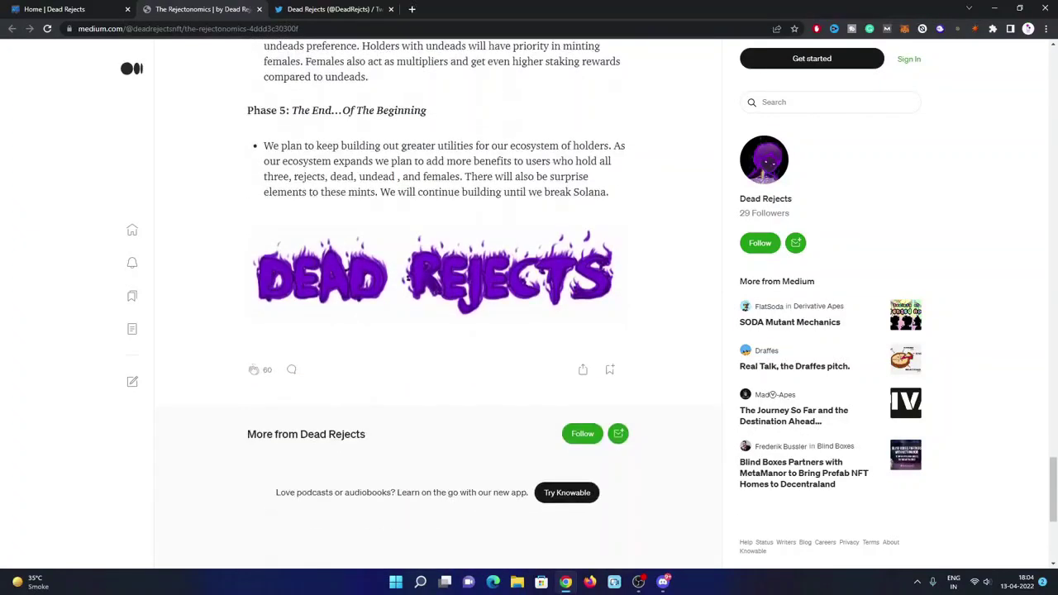
pyautogui.scroll(3)
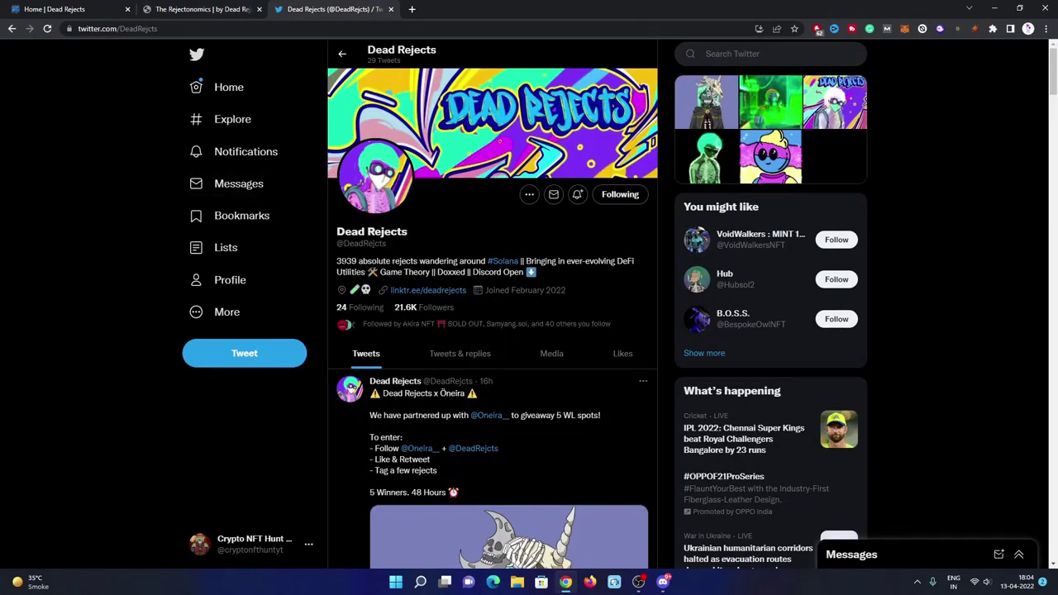
pyautogui.scroll(-3)
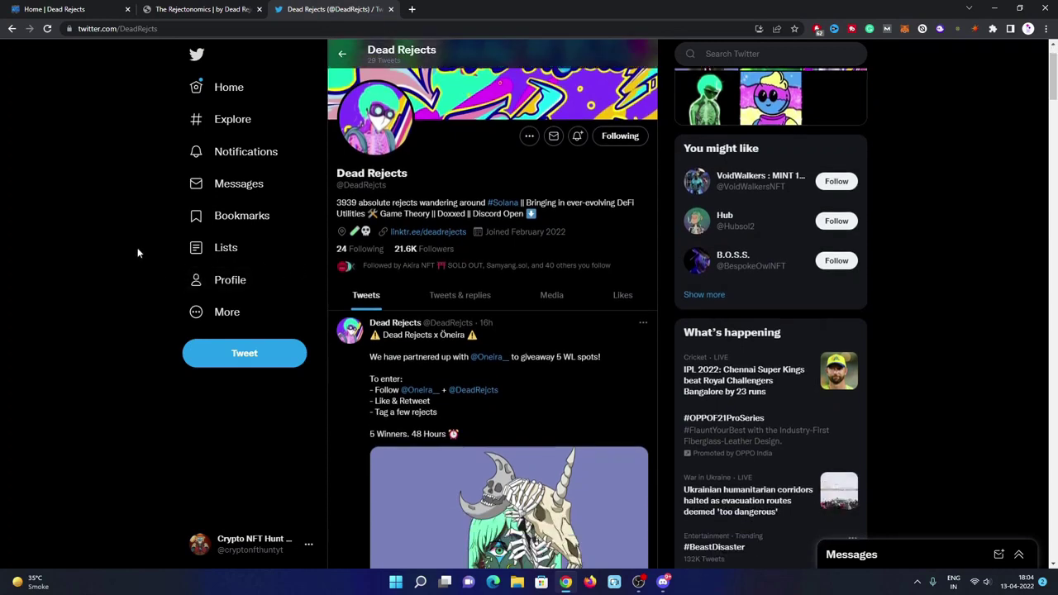
pyautogui.scroll(-3)
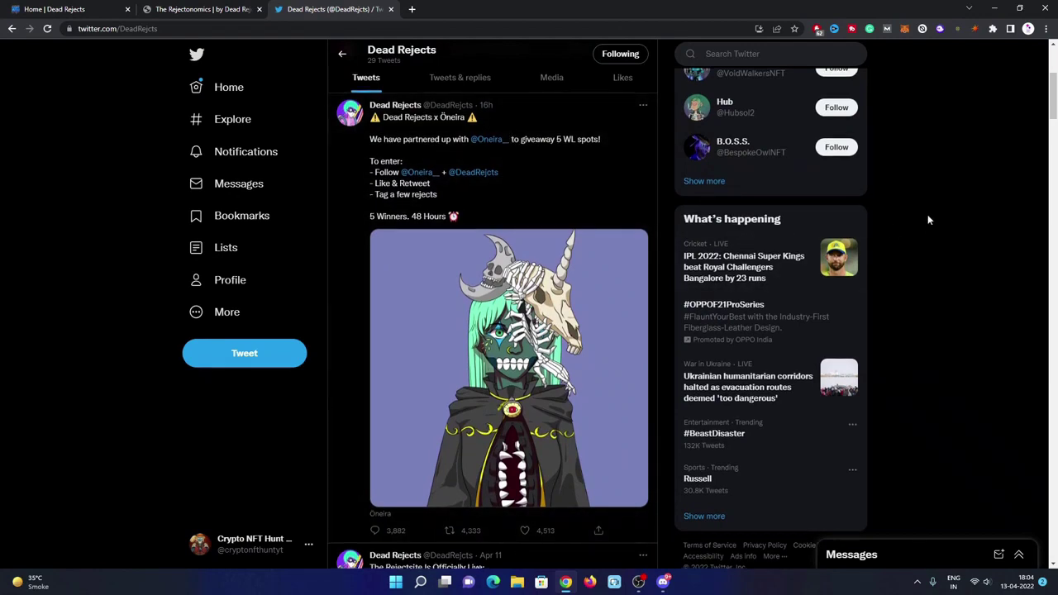
pyautogui.scroll(-3)
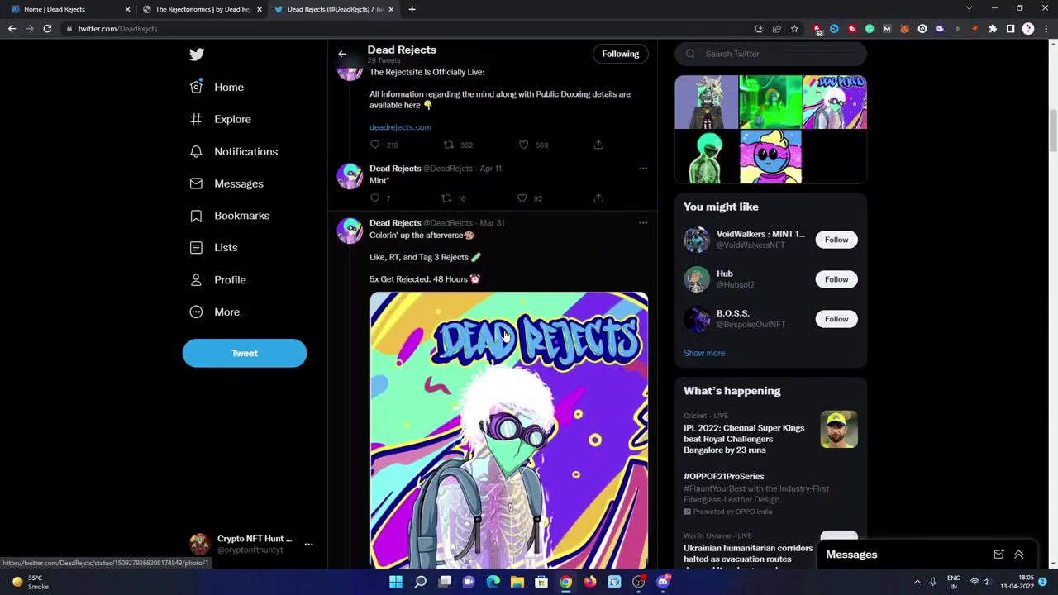
pyautogui.scroll(-3)
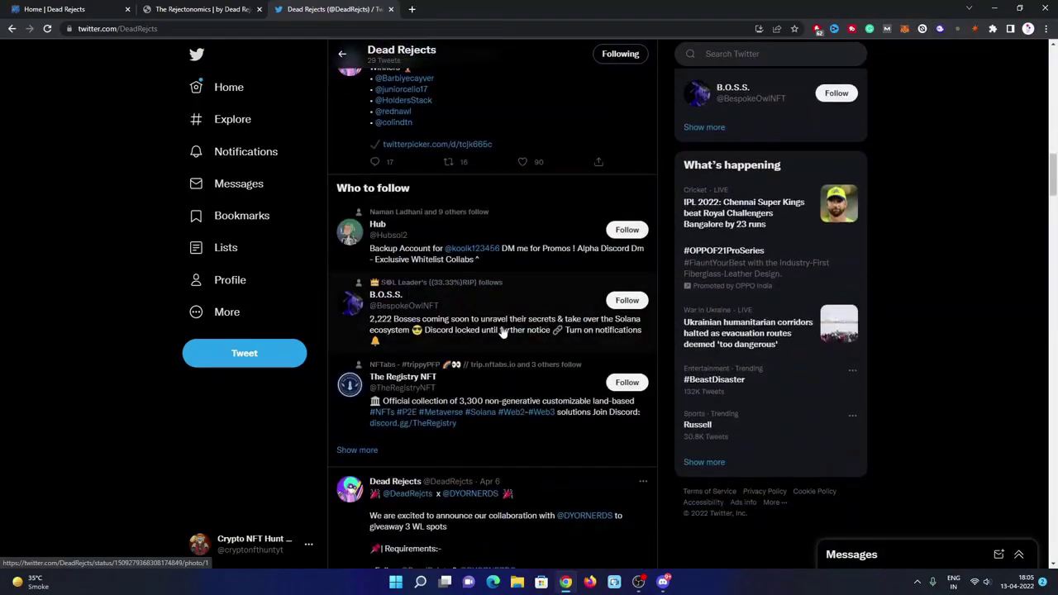
pyautogui.scroll(-3)
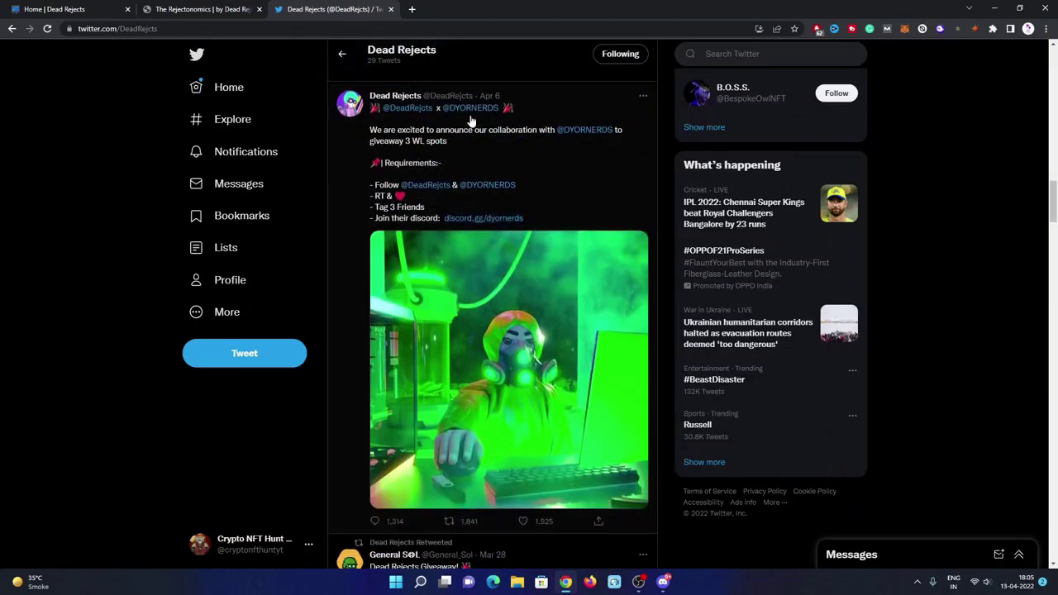
pyautogui.scroll(-3)
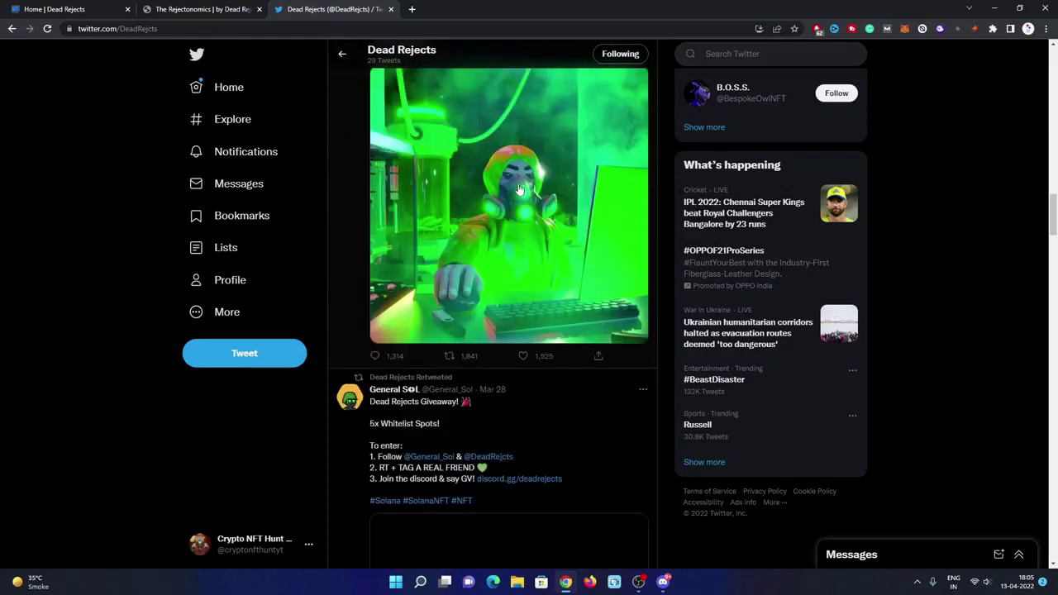
pyautogui.scroll(-3)
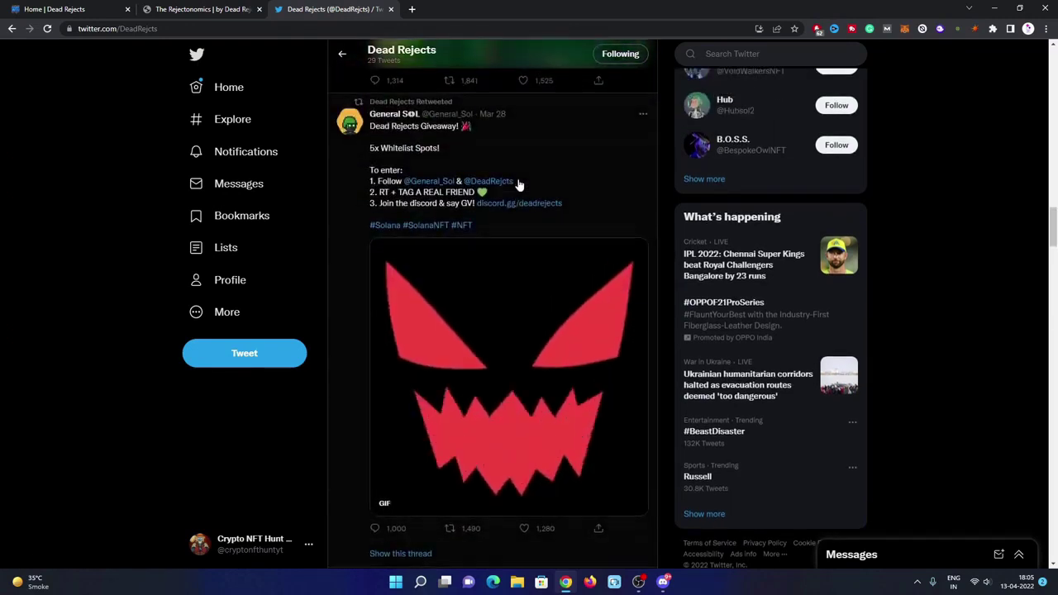
pyautogui.scroll(-3)
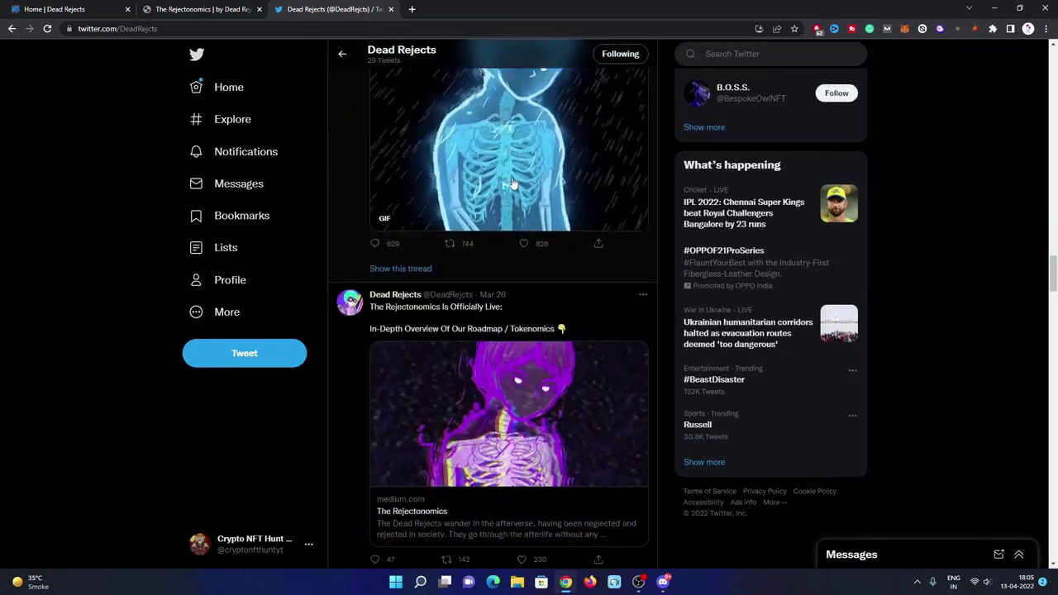
pyautogui.scroll(-3)
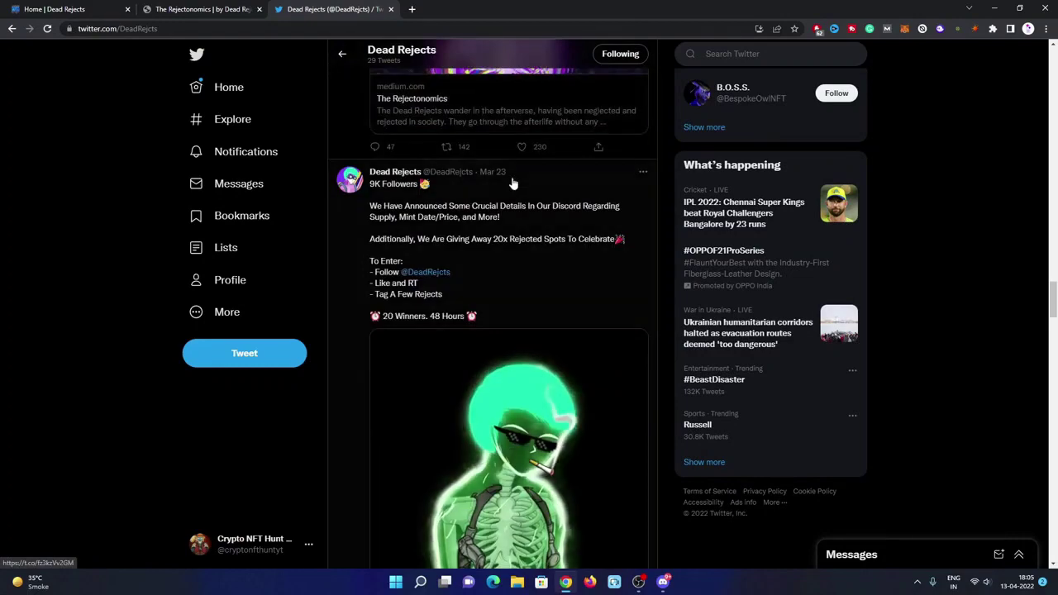
pyautogui.scroll(-3)
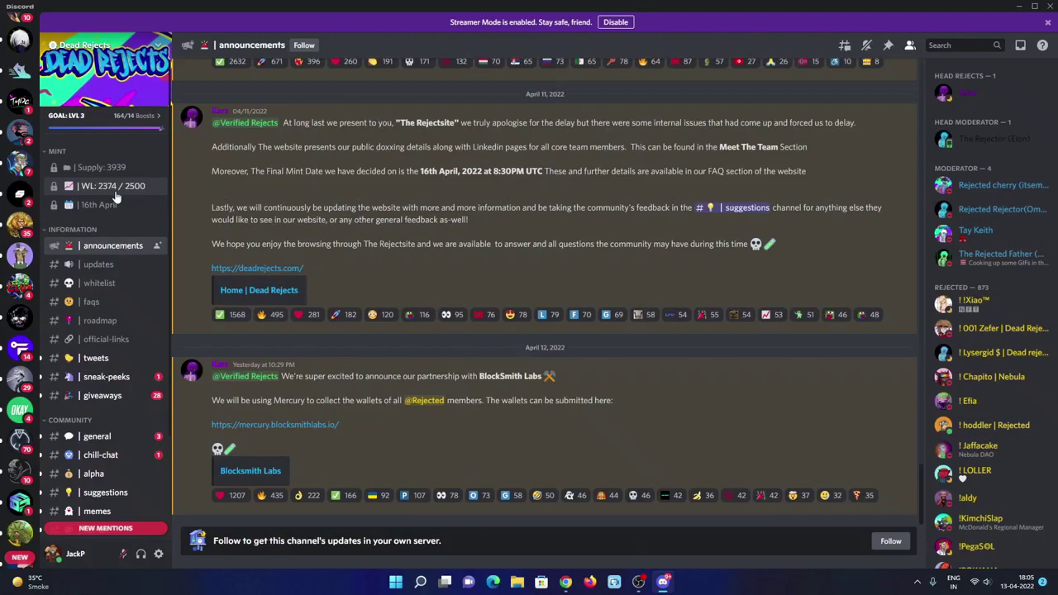
pyautogui.moveTo(183, 409)
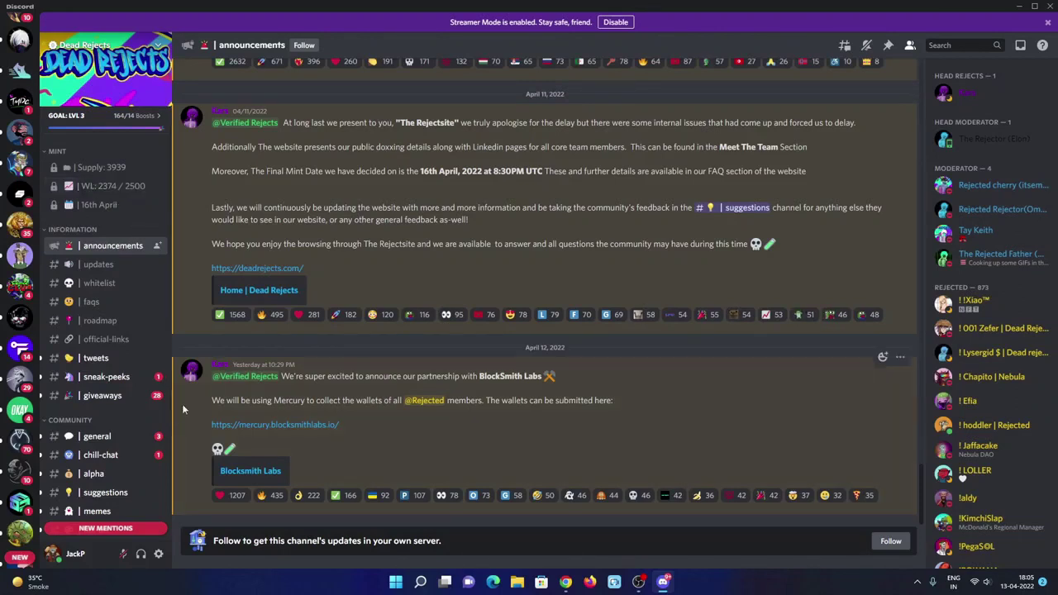
pyautogui.moveTo(579, 437)
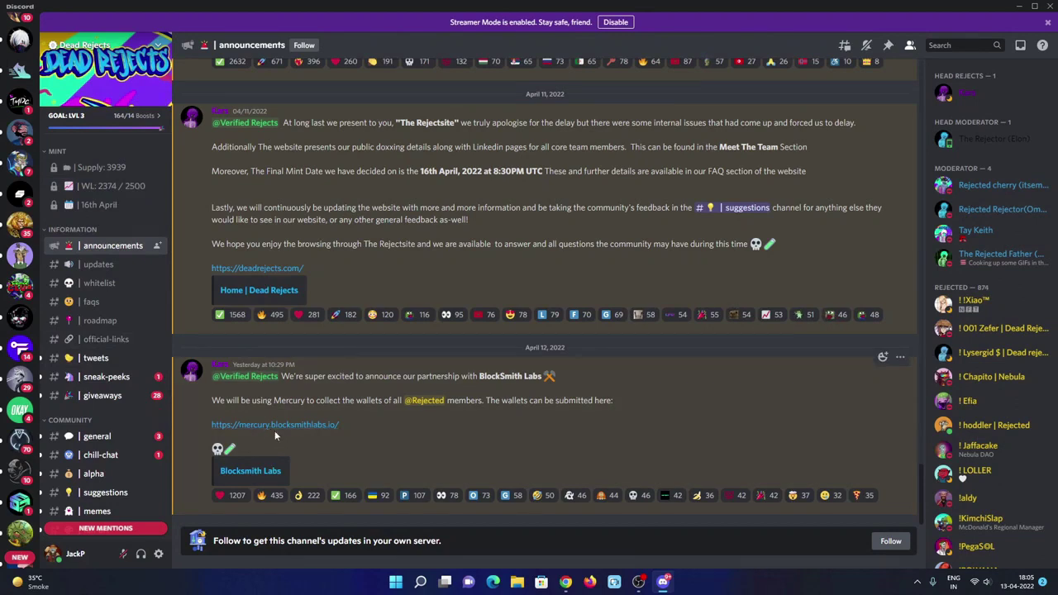
pyautogui.moveTo(288, 429)
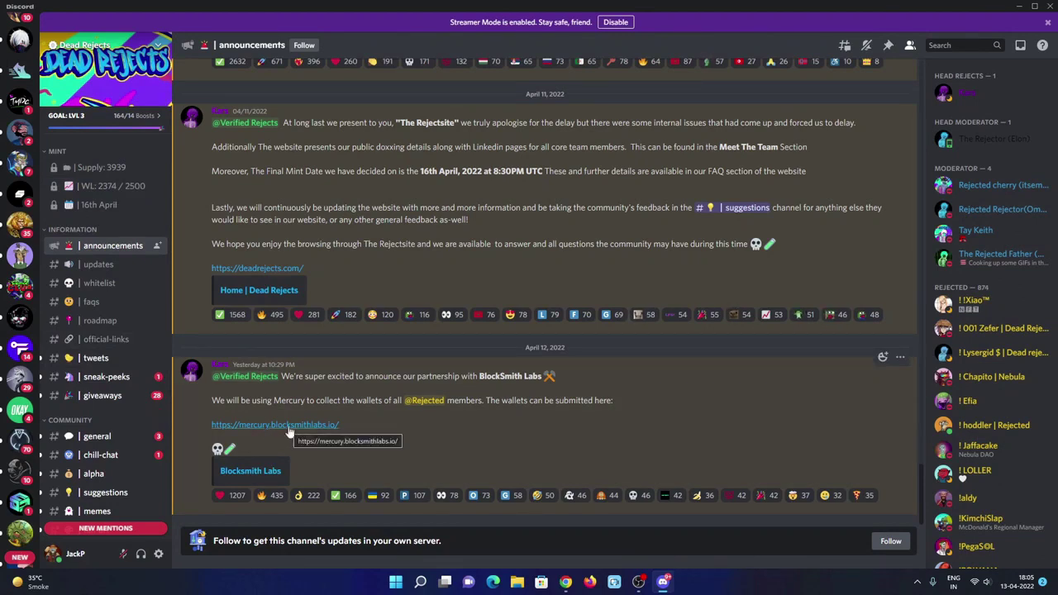
pyautogui.moveTo(533, 396)
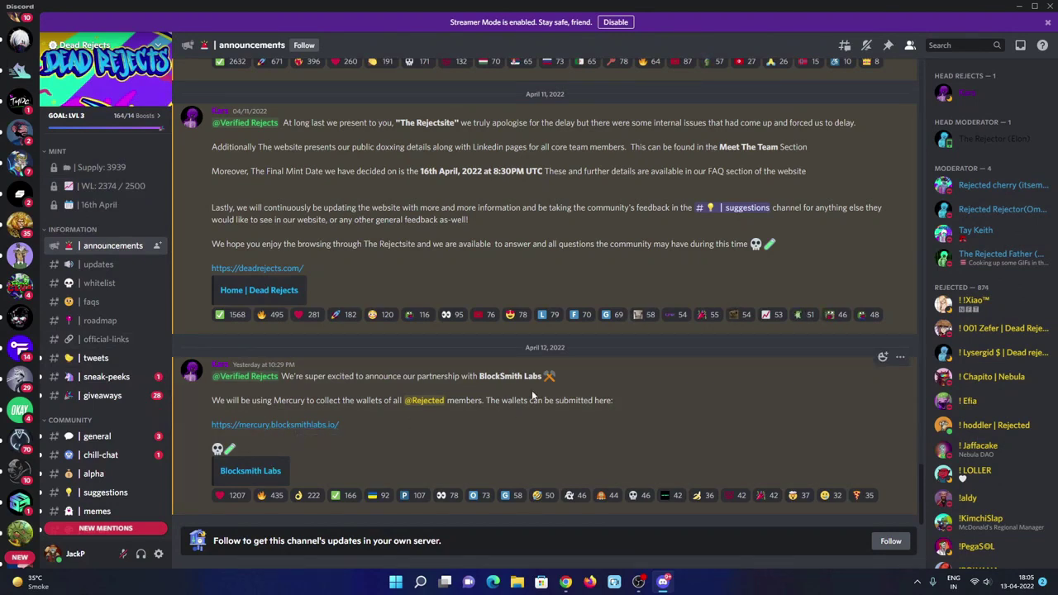
pyautogui.moveTo(636, 386)
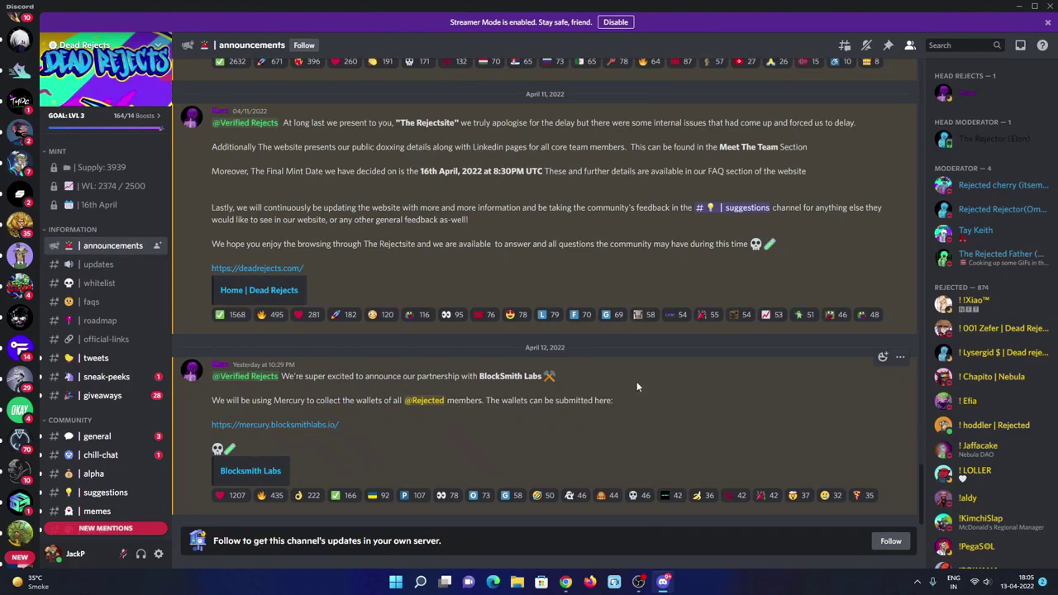
pyautogui.moveTo(543, 388)
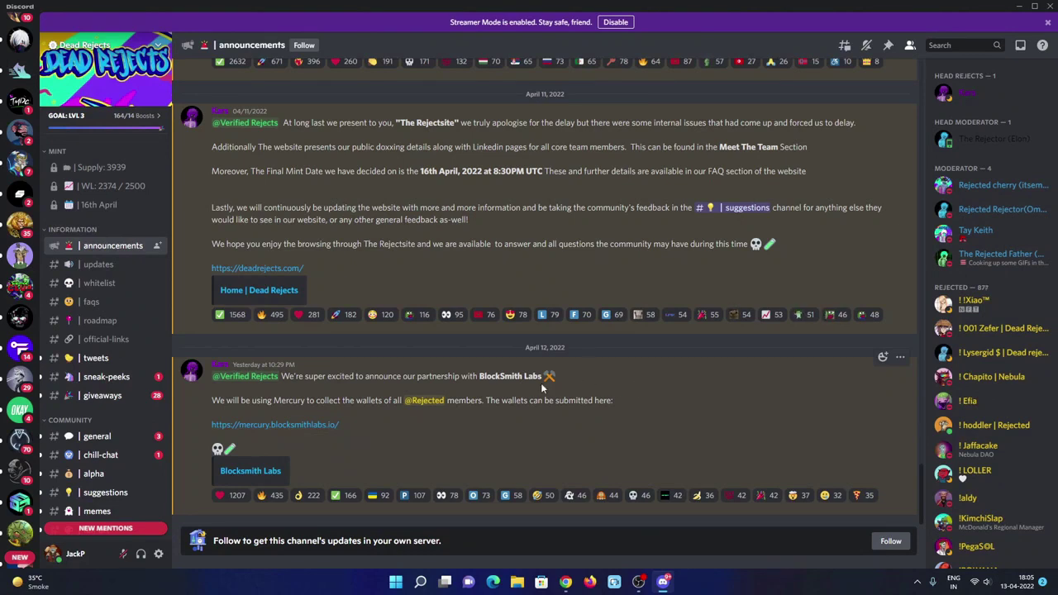
# Review the April 11–12 announcements, including the BlockSmith Labs partnership post
pyautogui.scroll(3)
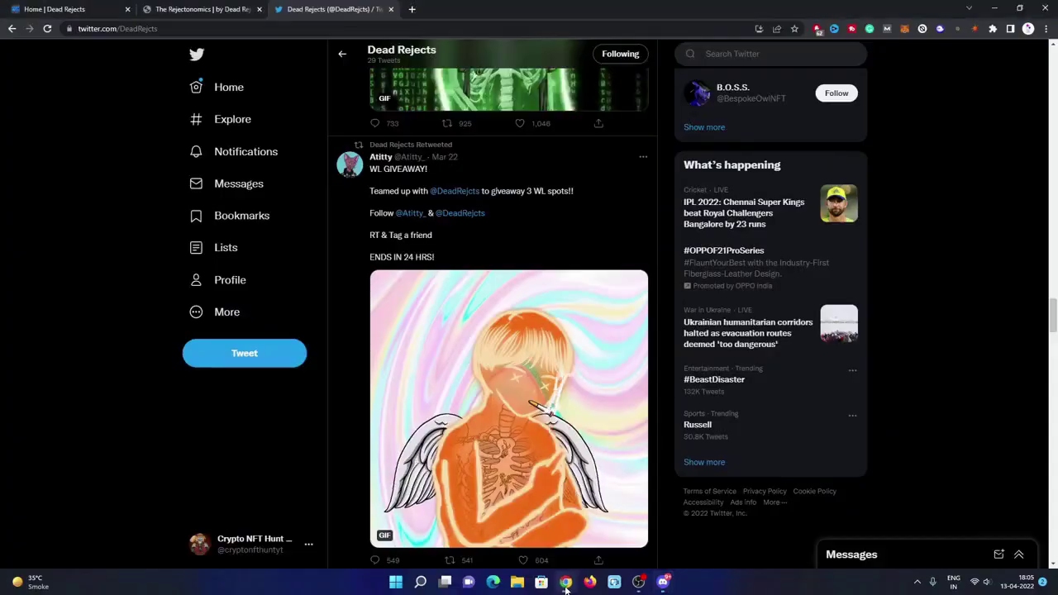
# Browse the Twitter home feed and the IPL 2022 cricket story, then return to the Dead Rejects homepage
pyautogui.click(229, 87)
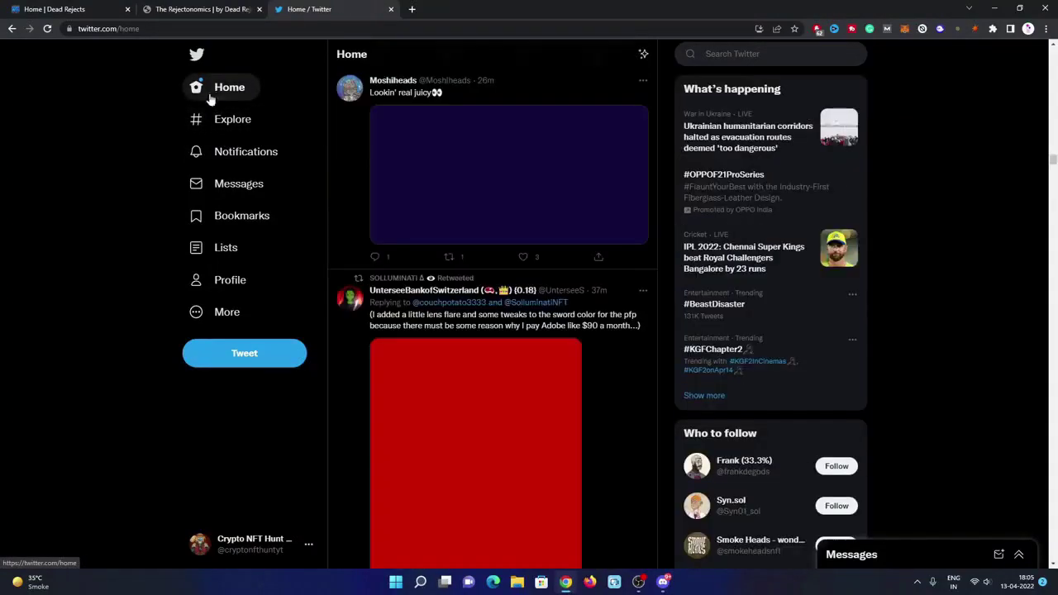
pyautogui.click(229, 87)
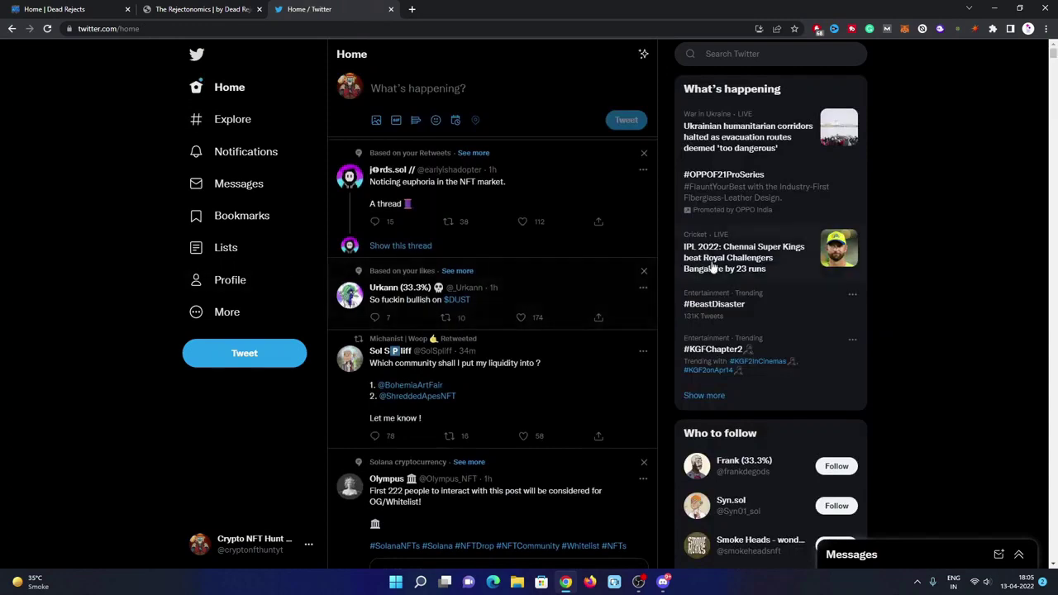
pyautogui.click(743, 257)
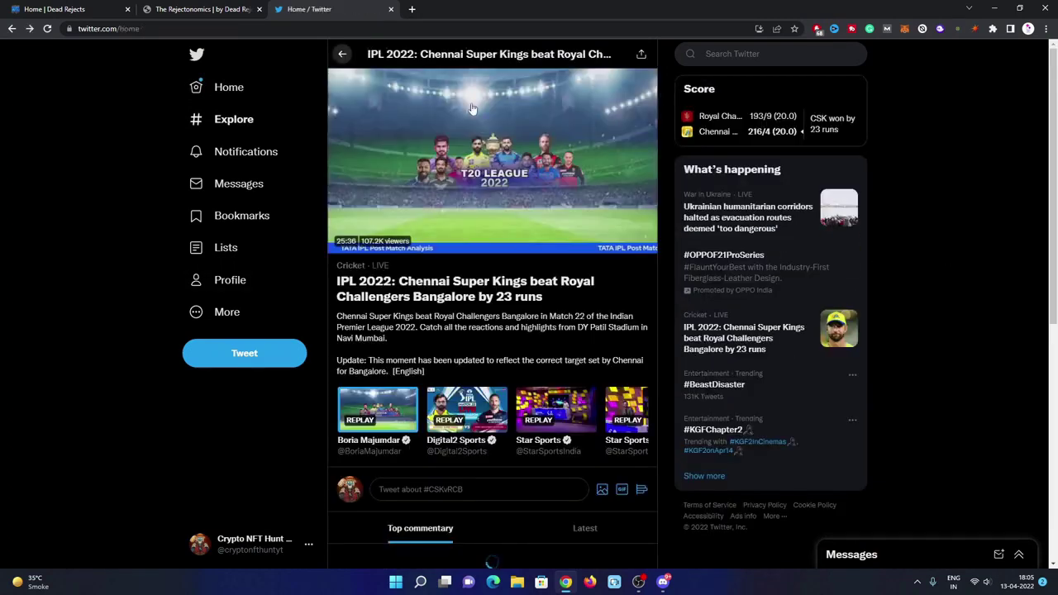
pyautogui.click(62, 9)
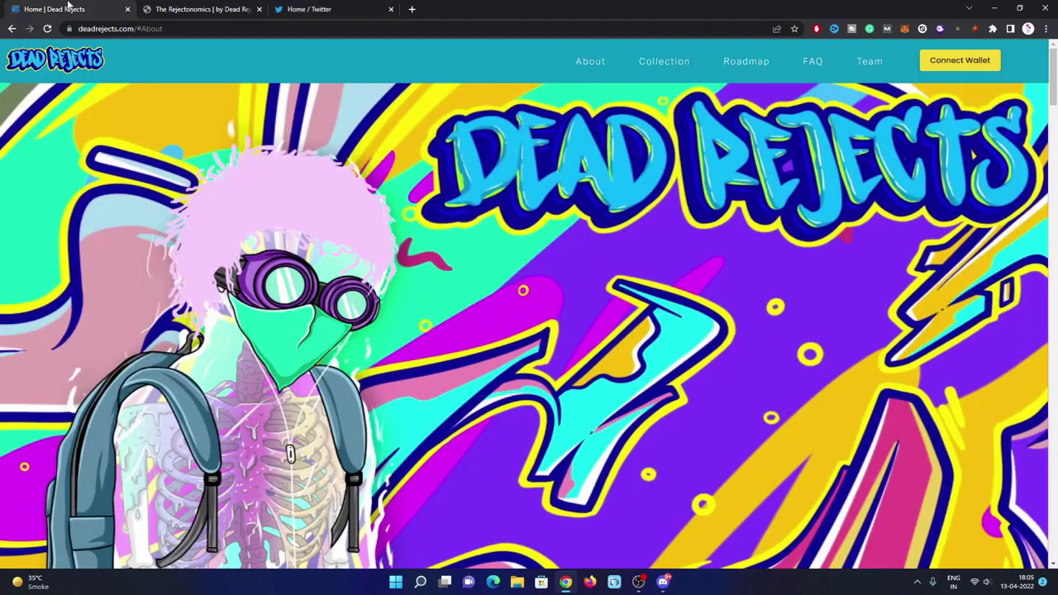